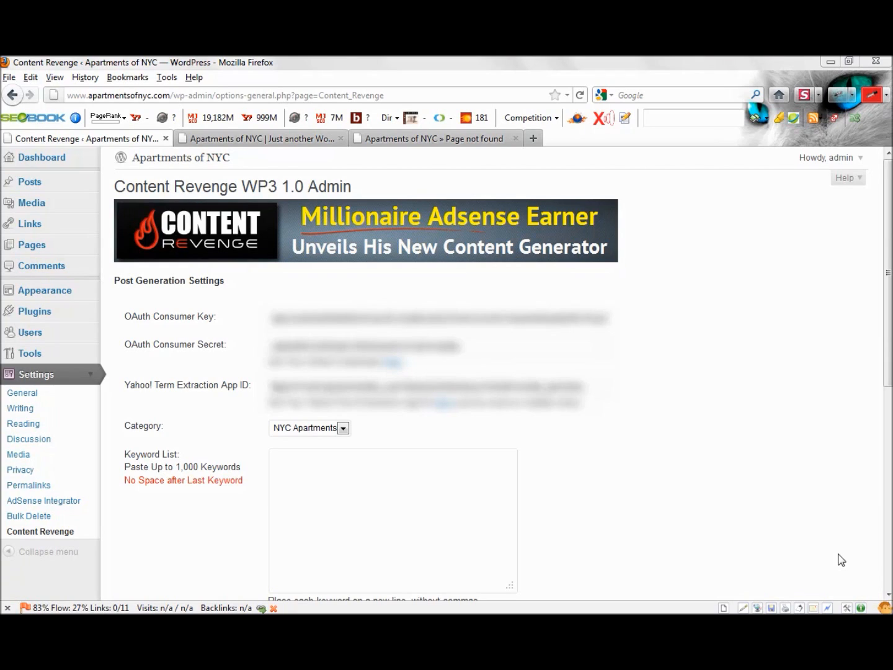
mouse_move(820, 352)
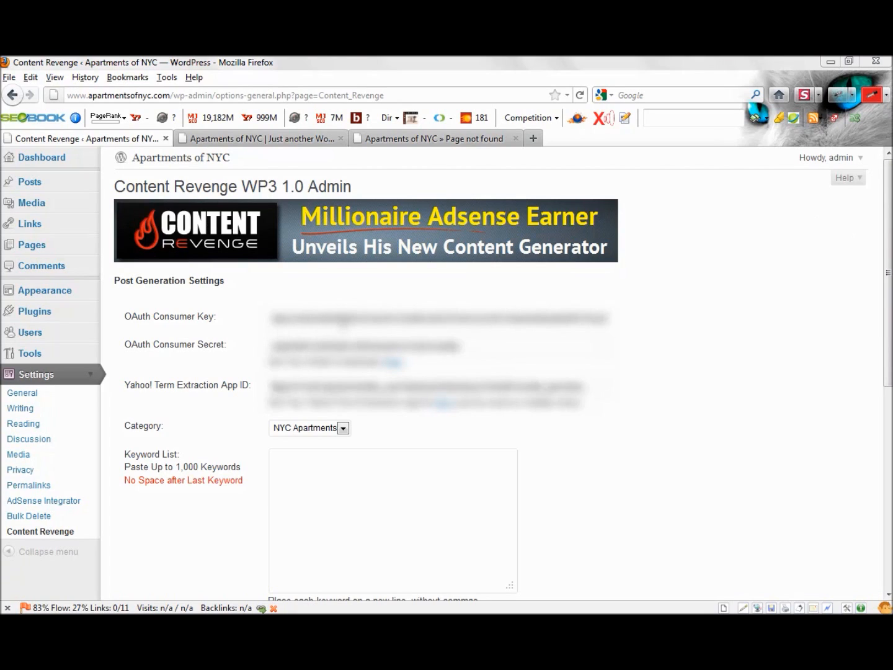
mouse_move(702, 317)
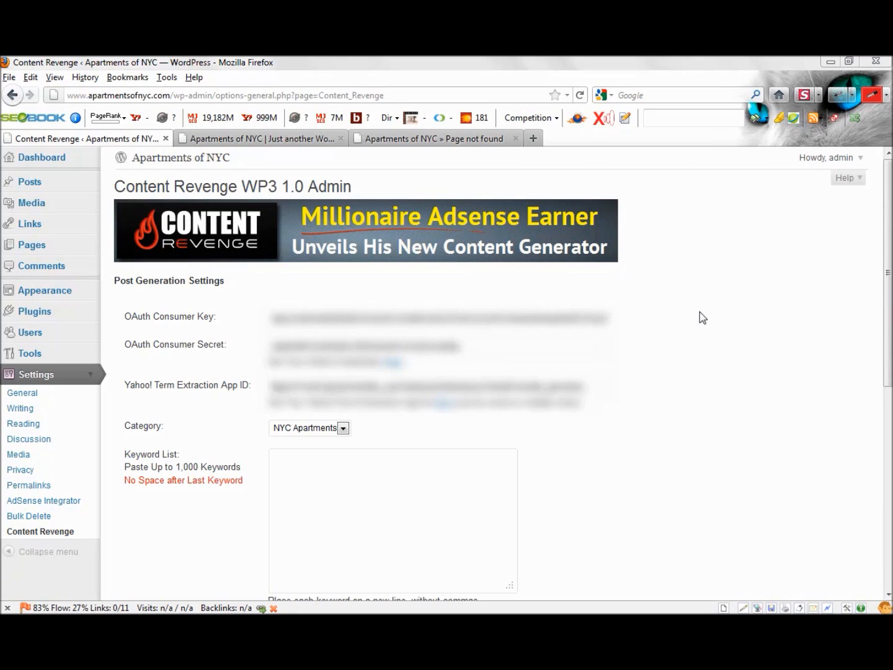
mouse_move(680, 380)
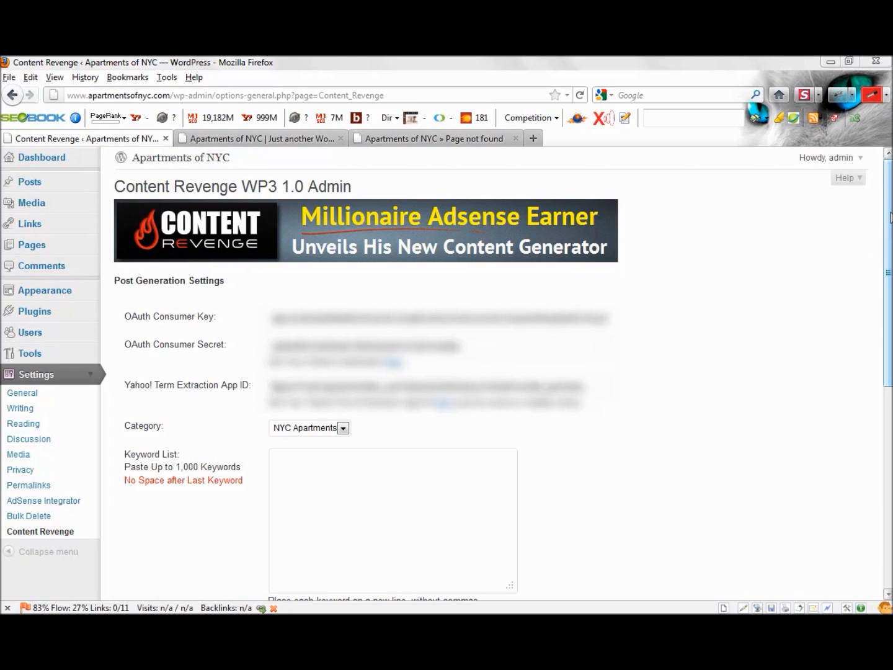
- Keep NYC Apartments as the post category in the plugin settings
scroll("down", 3)
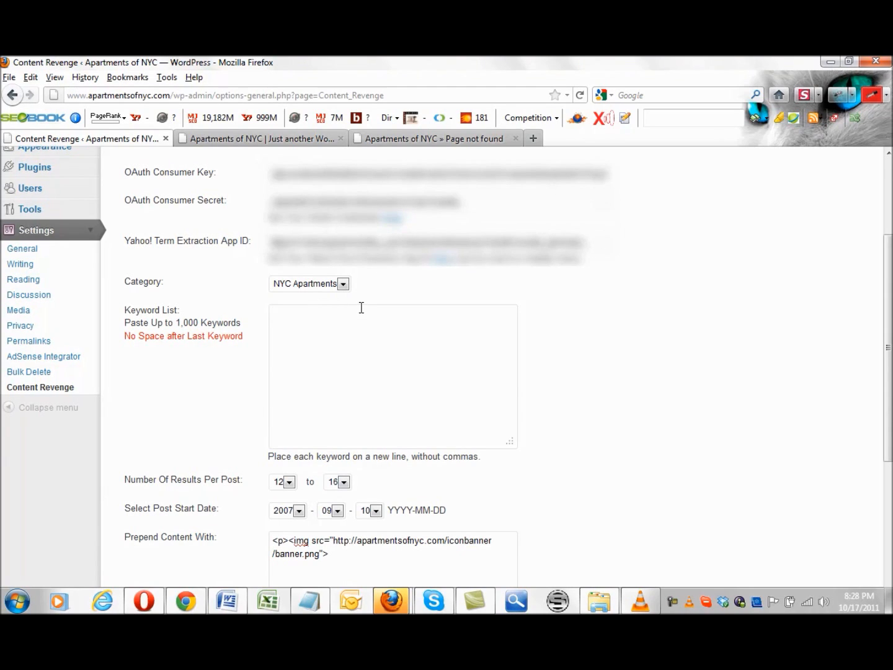
mouse_move(362, 298)
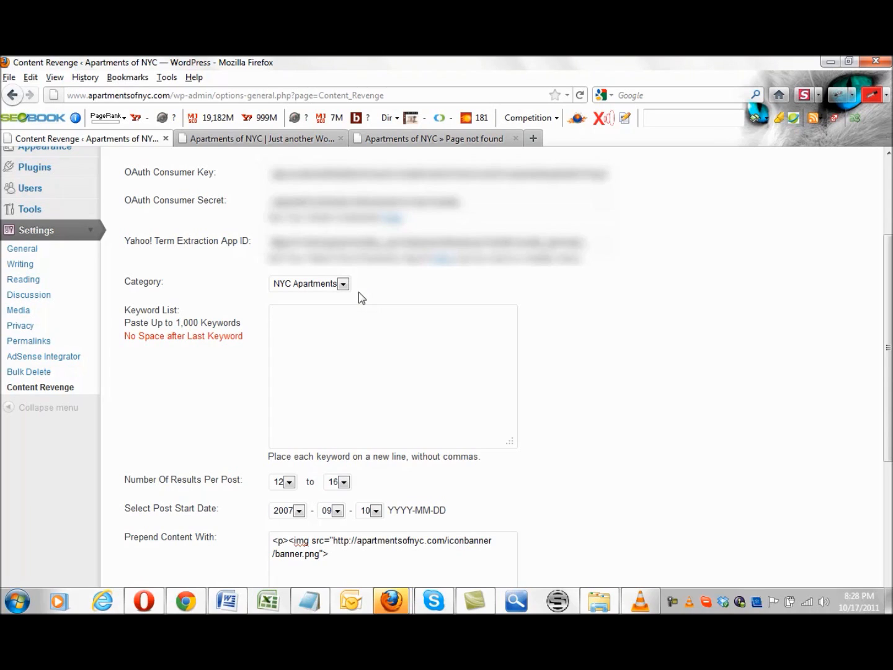
left_click(343, 282)
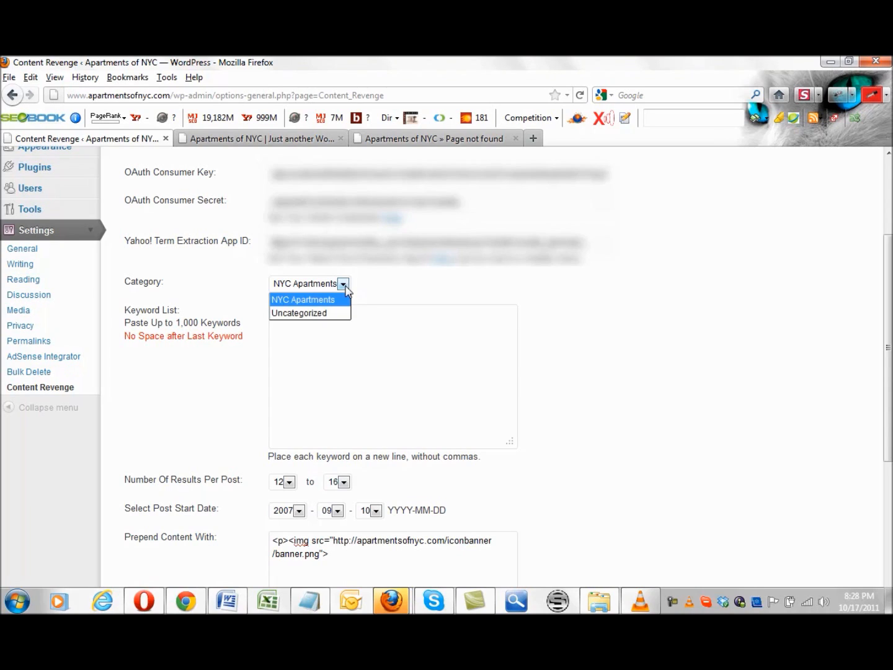
mouse_move(299, 312)
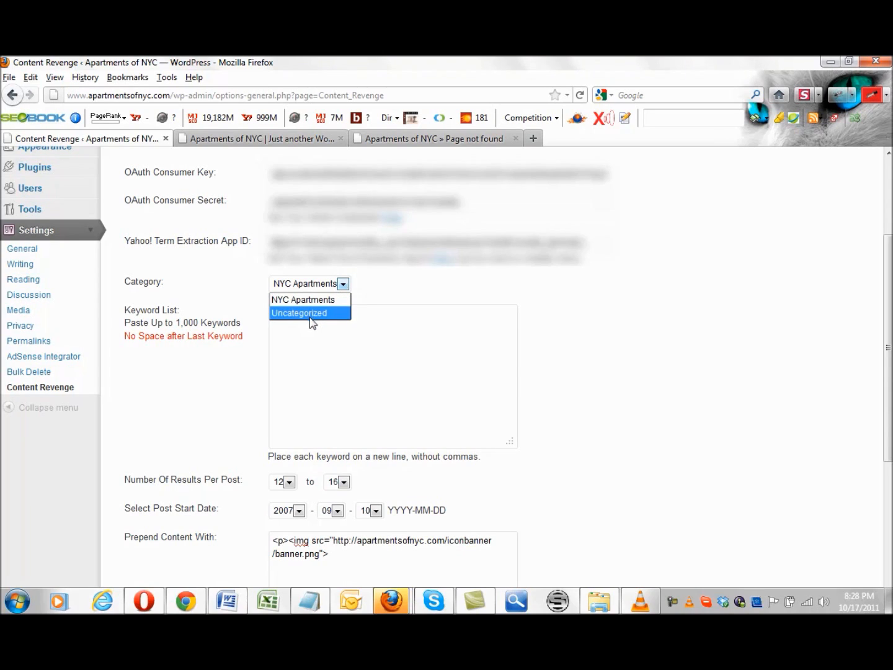
left_click(304, 299)
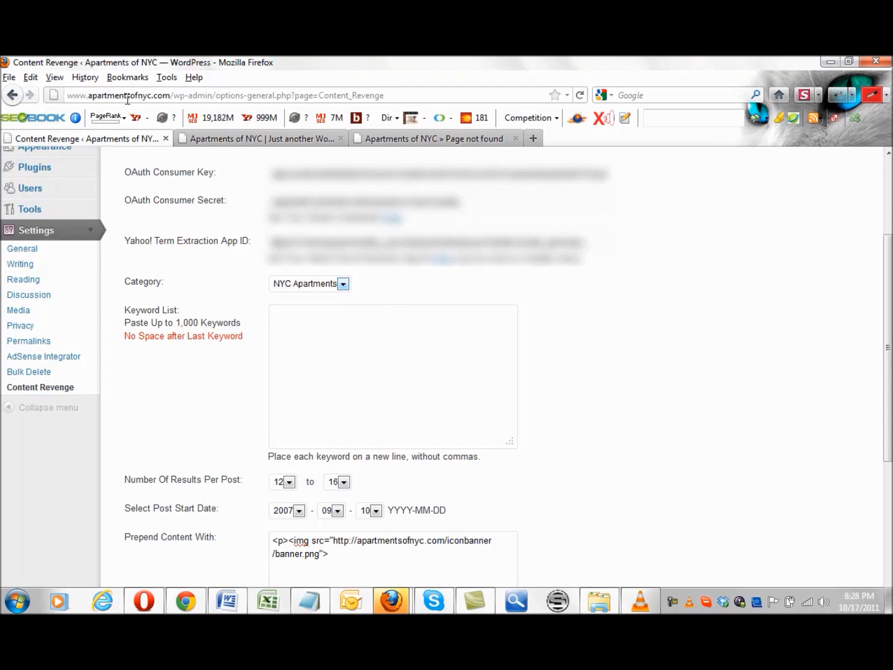
mouse_move(266, 285)
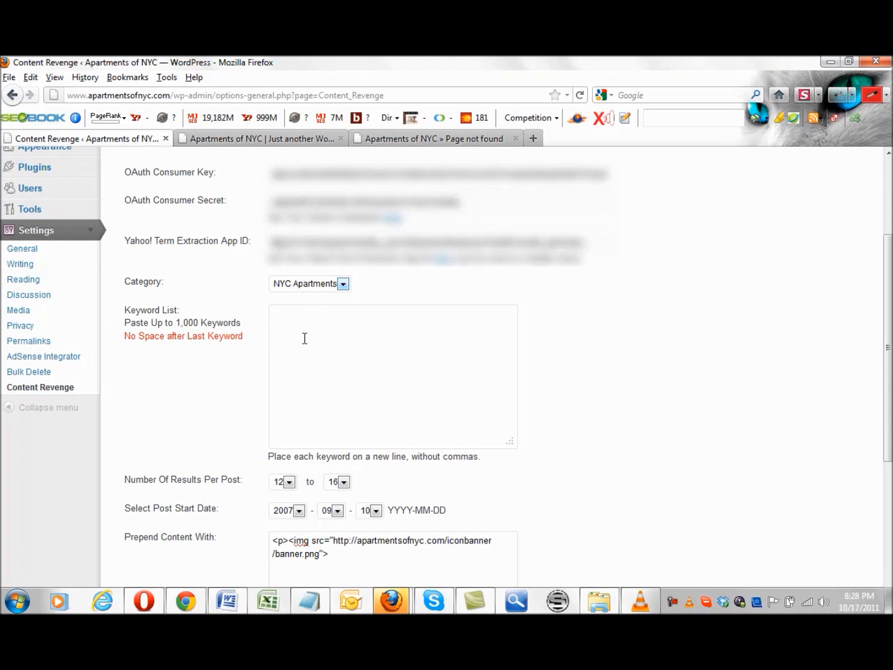
mouse_move(619, 368)
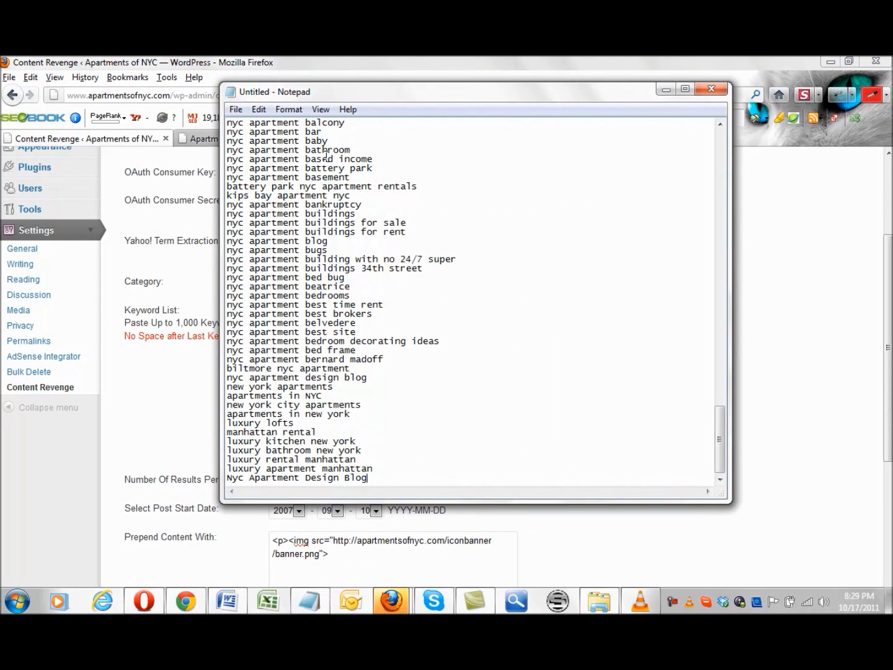
- Copy the keywords from Notepad, discard the note, and enter 'new york apartments' in the keyword list
right_click(325, 161)
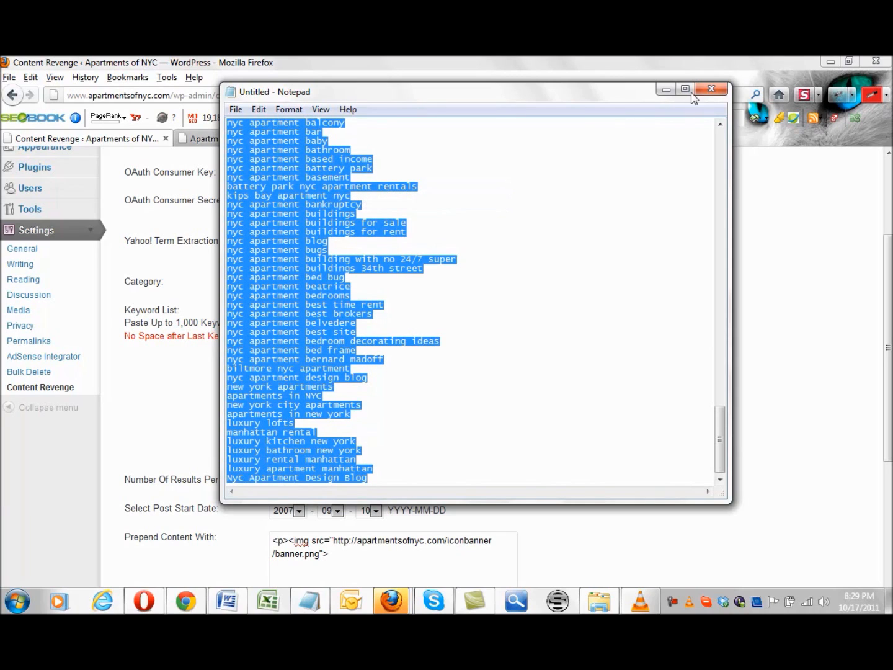
left_click(712, 88)
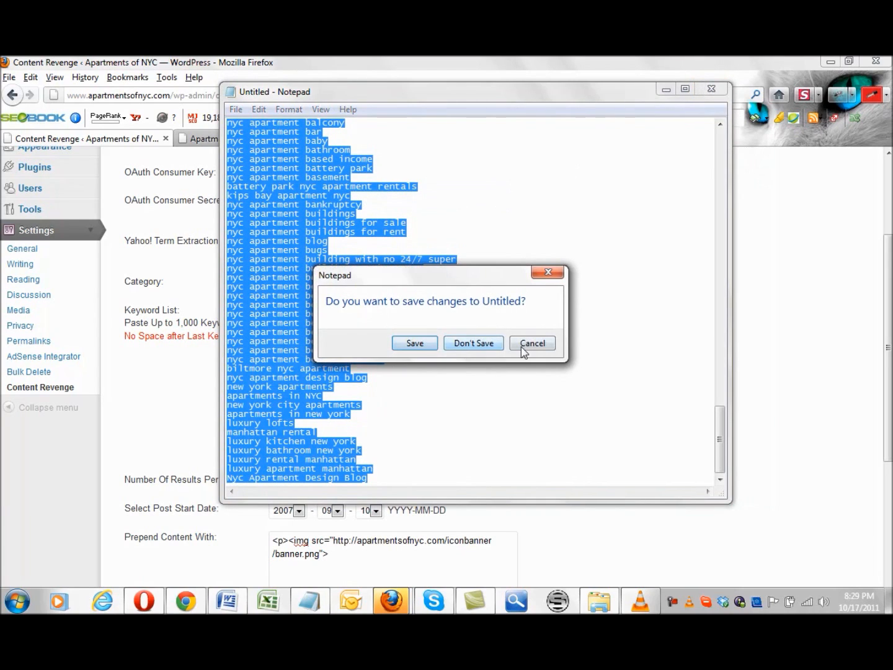
left_click(474, 342)
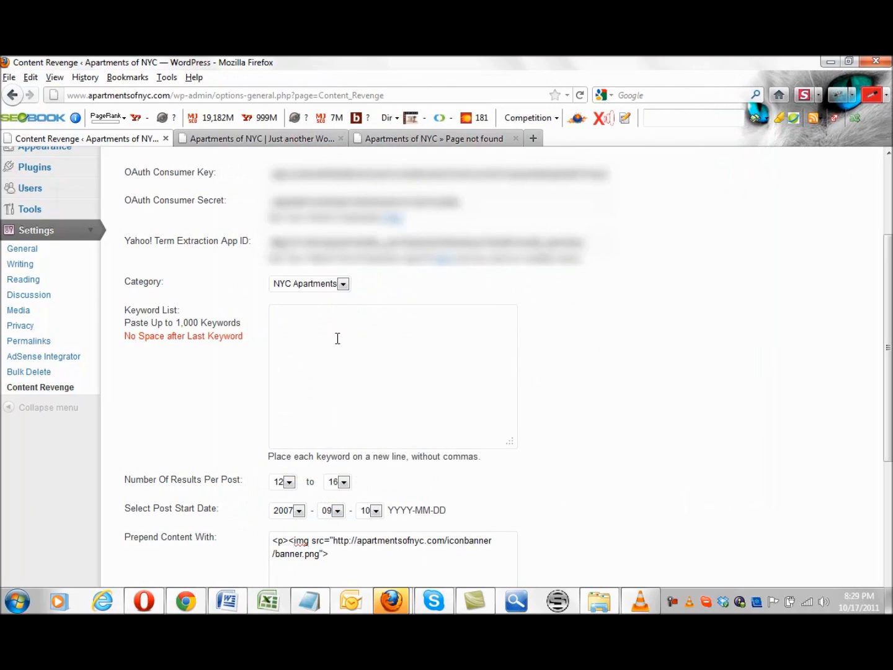
type("new york apartments")
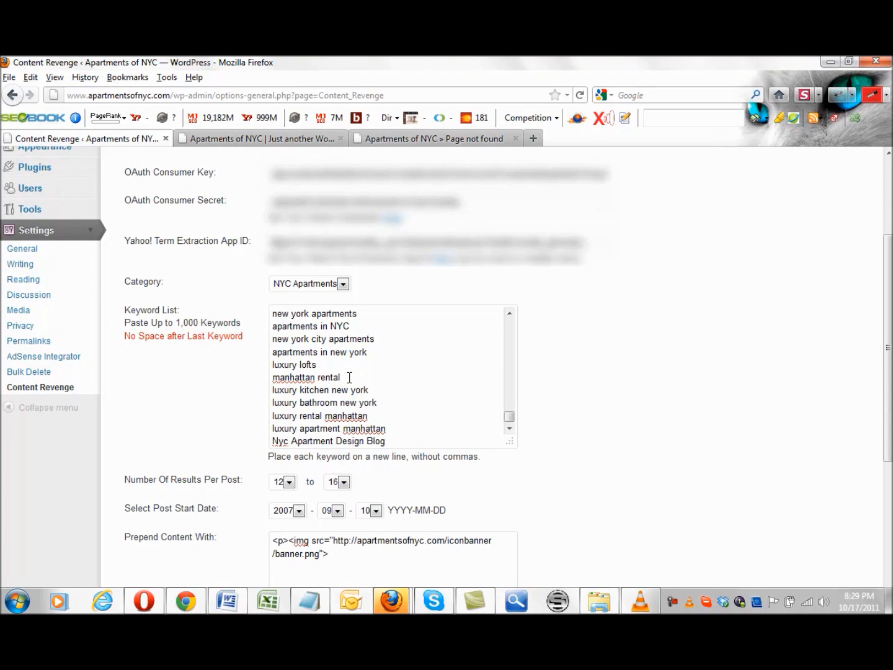
scroll("down", 3)
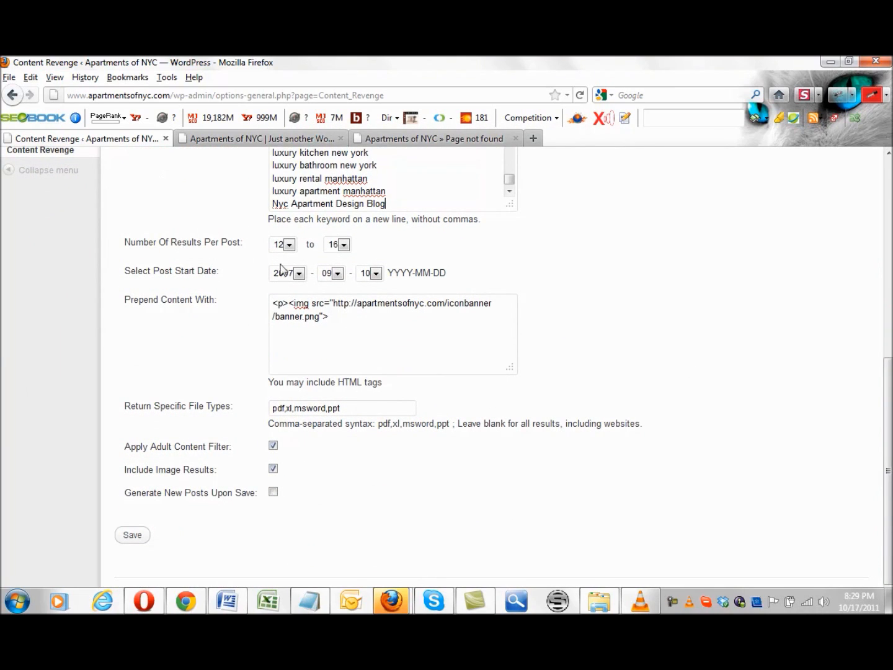
left_click(288, 243)
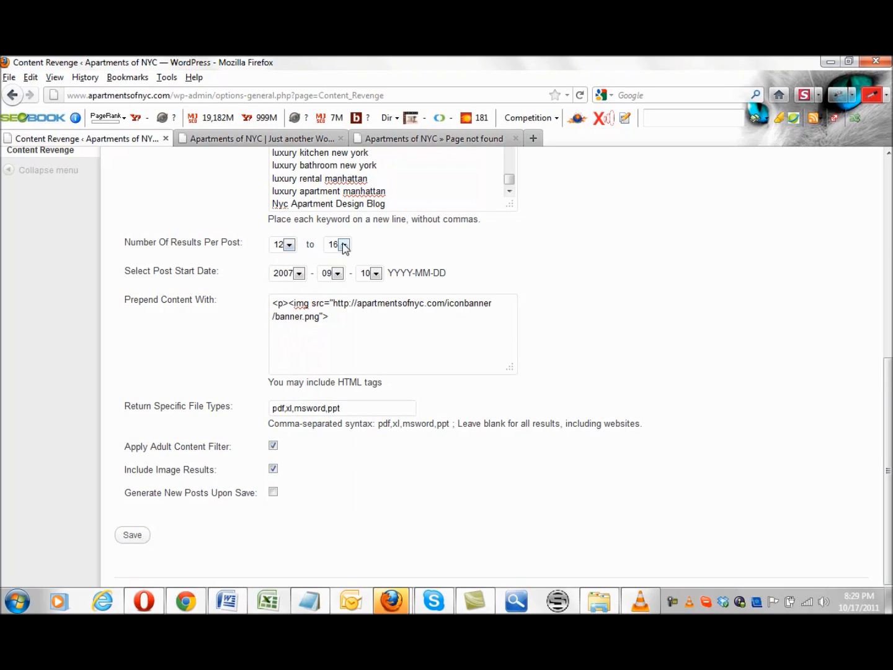
mouse_move(381, 258)
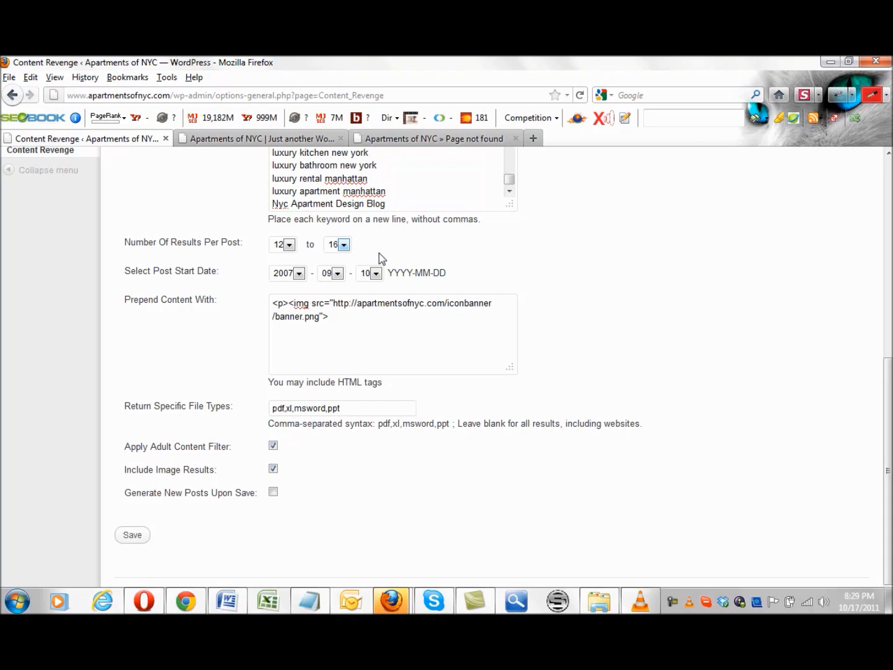
mouse_move(249, 289)
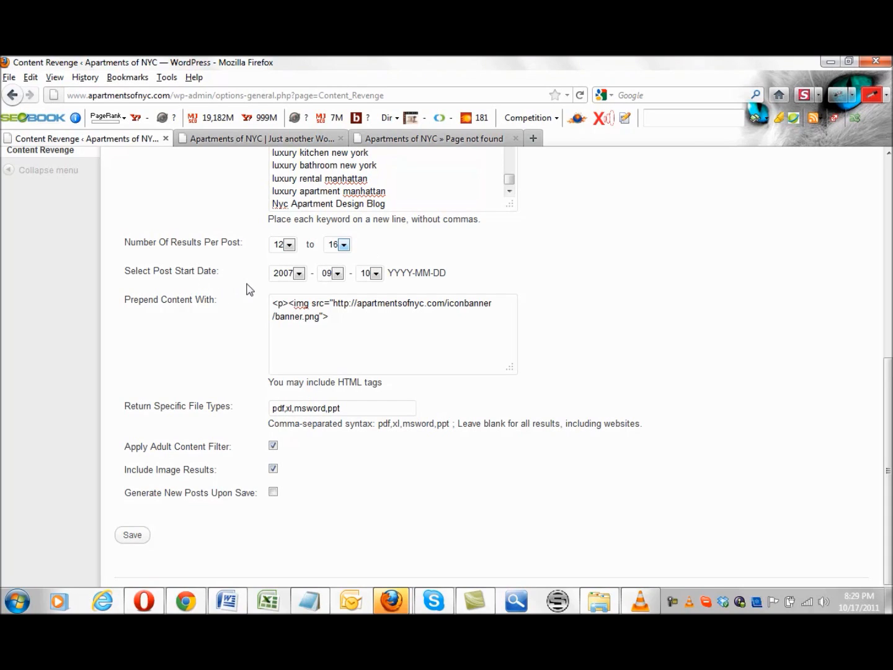
mouse_move(302, 295)
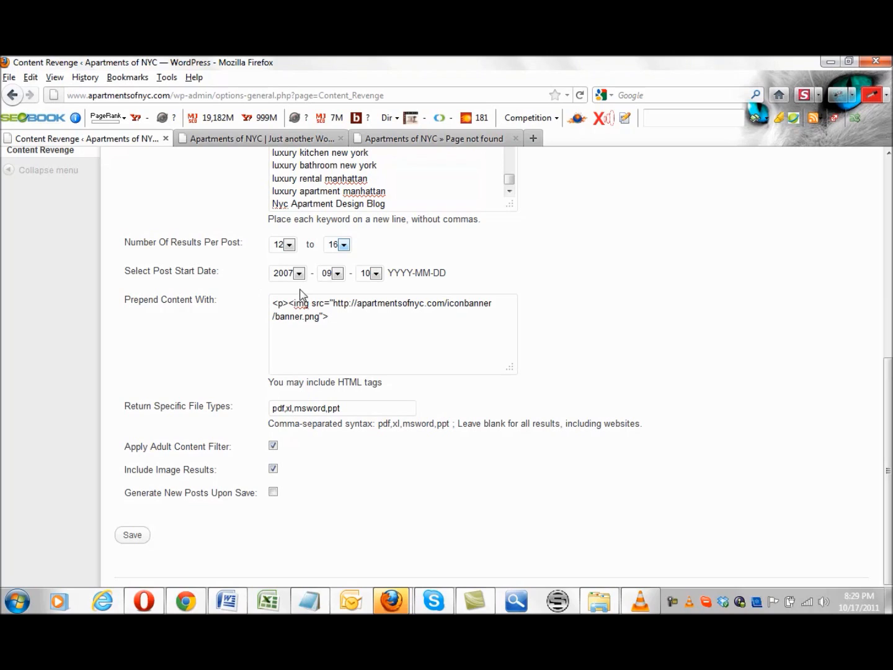
left_click(298, 273)
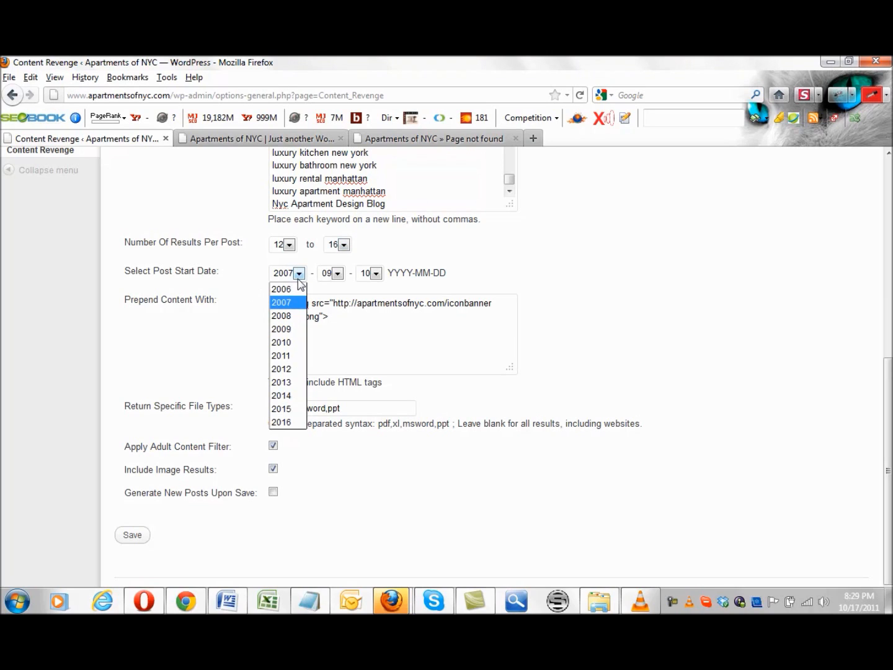
mouse_move(282, 290)
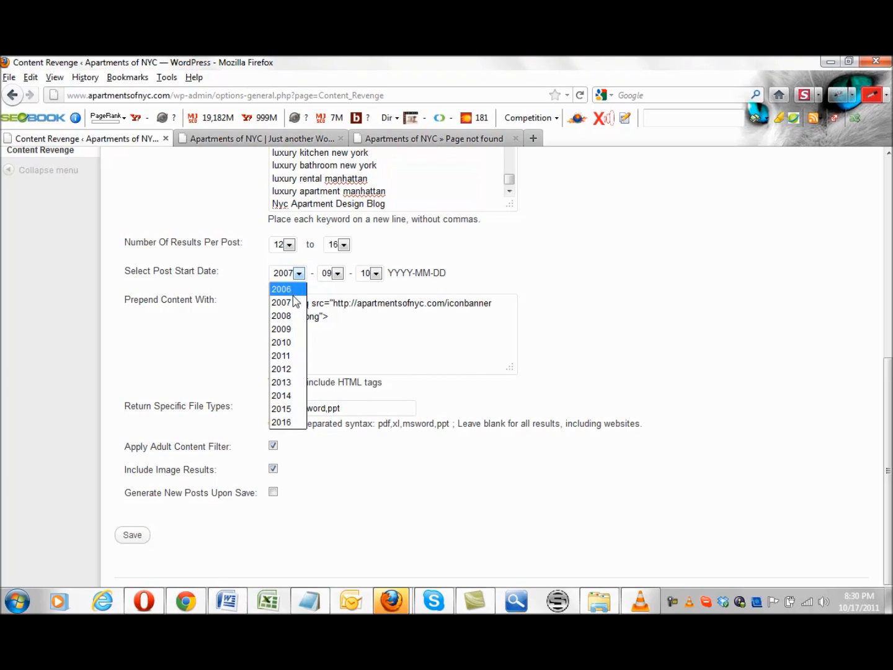
mouse_move(297, 369)
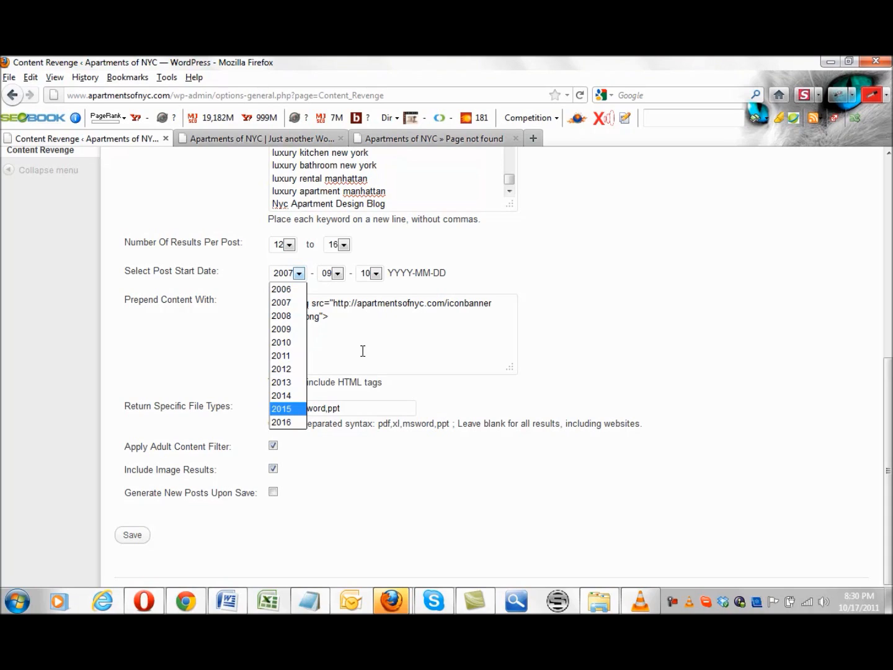
mouse_move(310, 320)
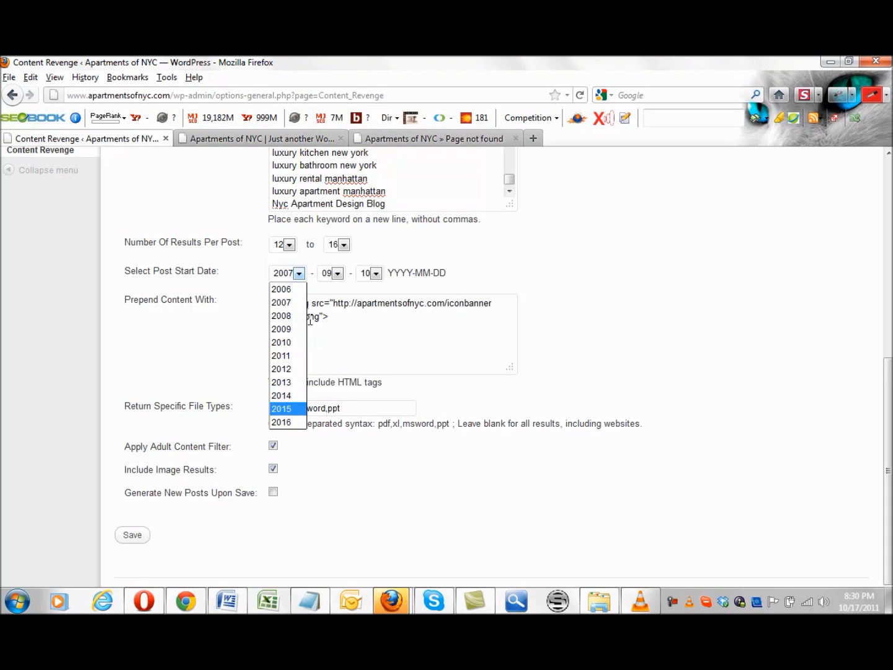
mouse_move(280, 289)
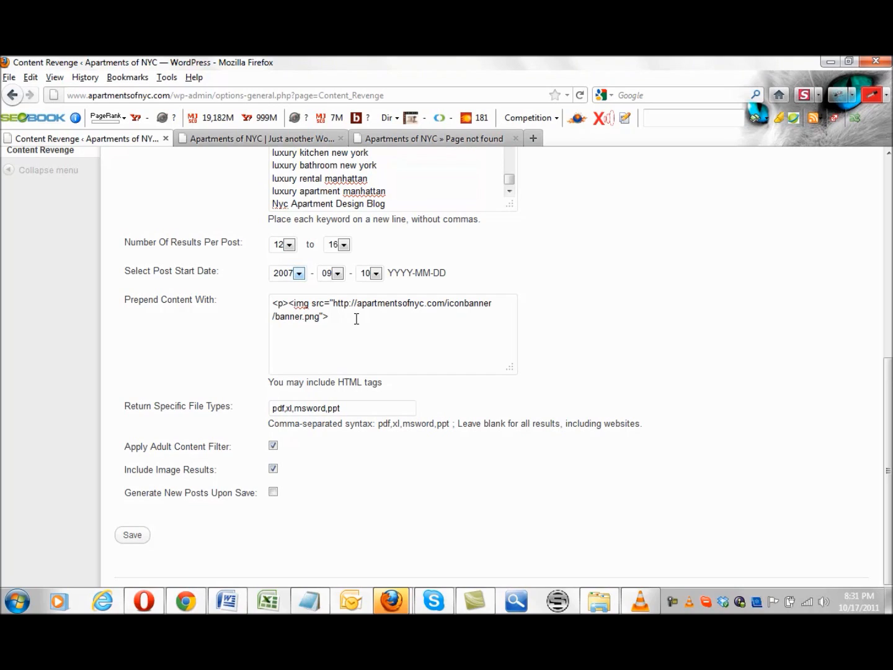
mouse_move(342, 320)
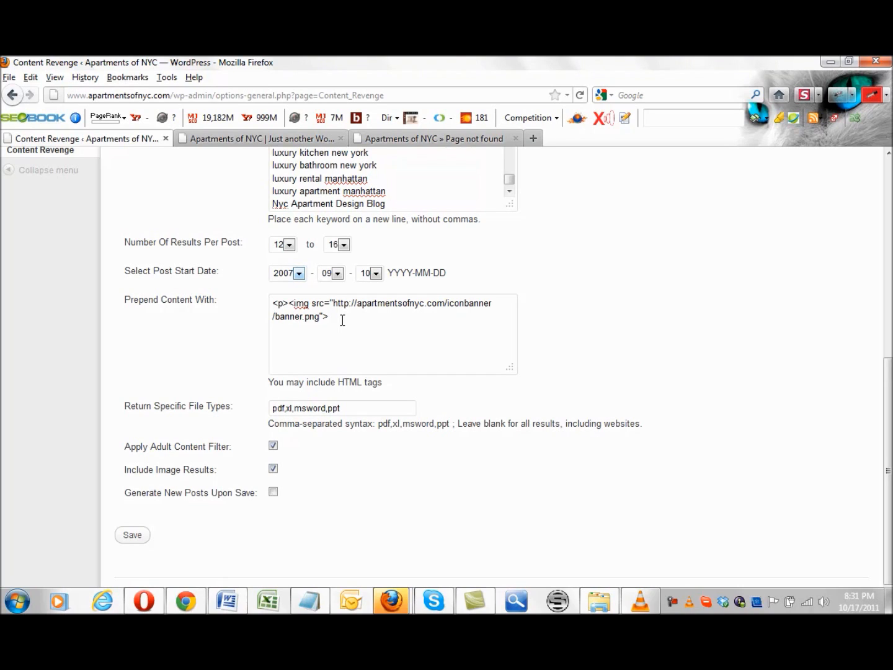
mouse_move(427, 345)
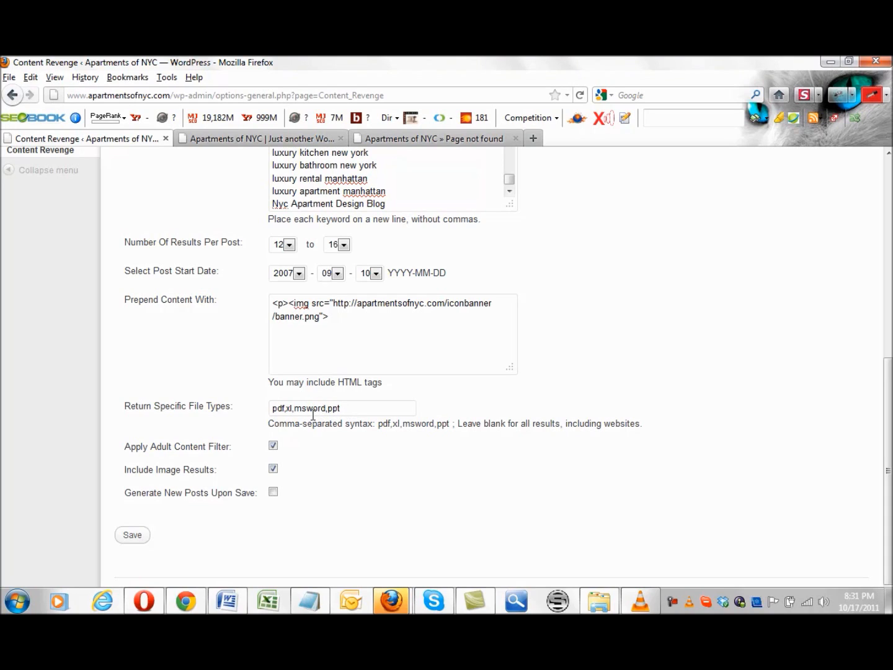
mouse_move(450, 410)
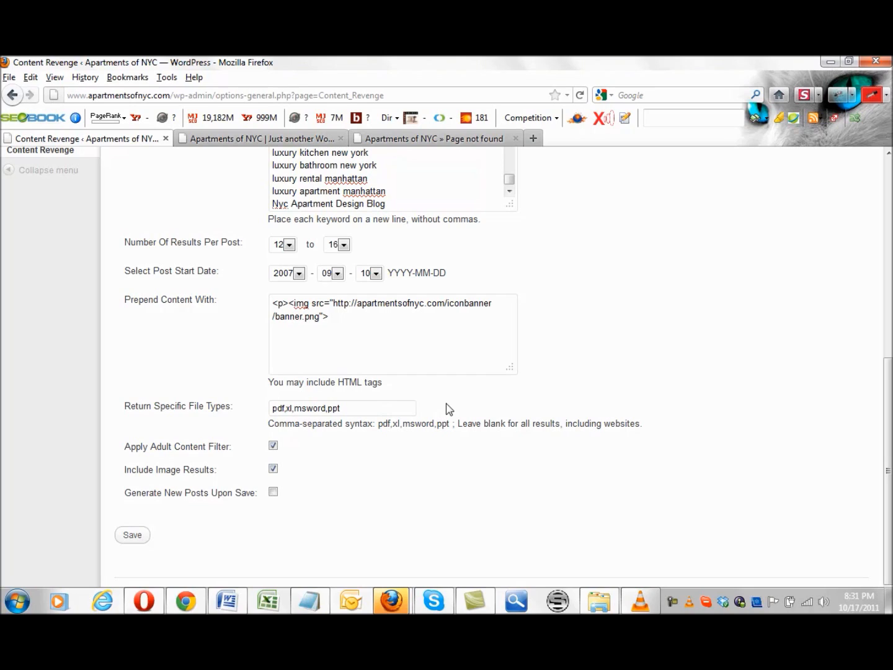
mouse_move(238, 461)
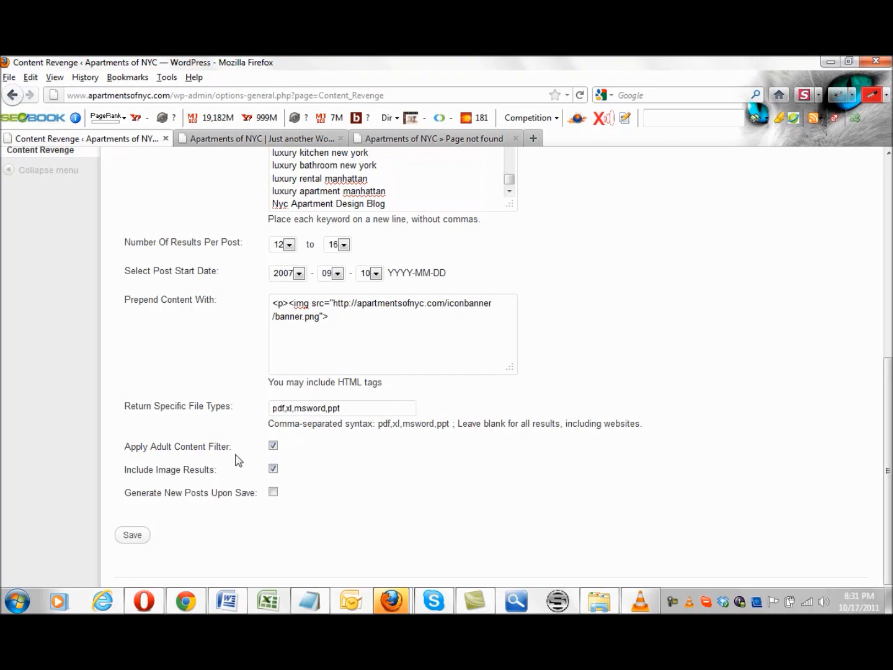
mouse_move(285, 464)
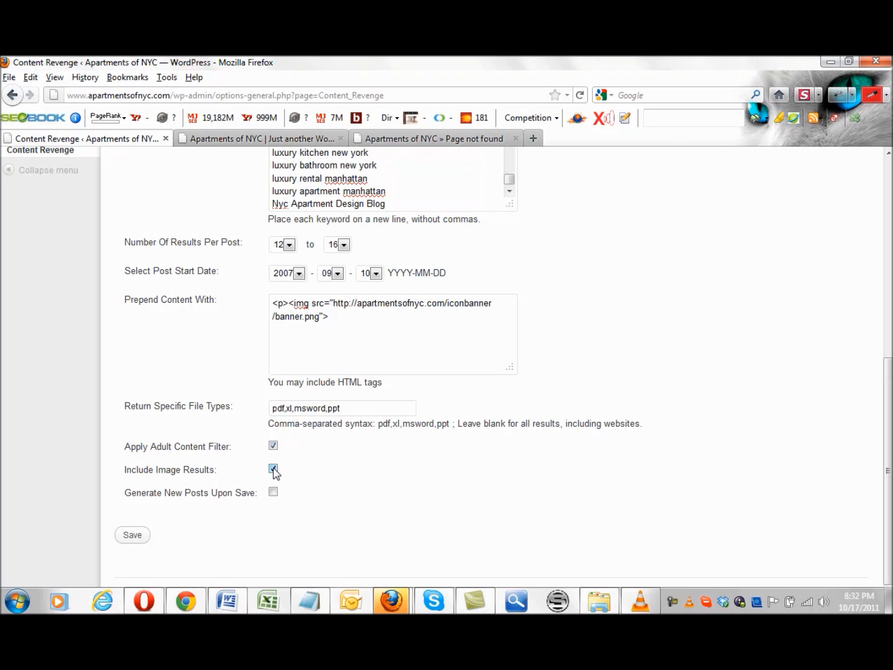
- Leave the generation checkboxes unchanged and switch to the site's feed page
left_click(274, 469)
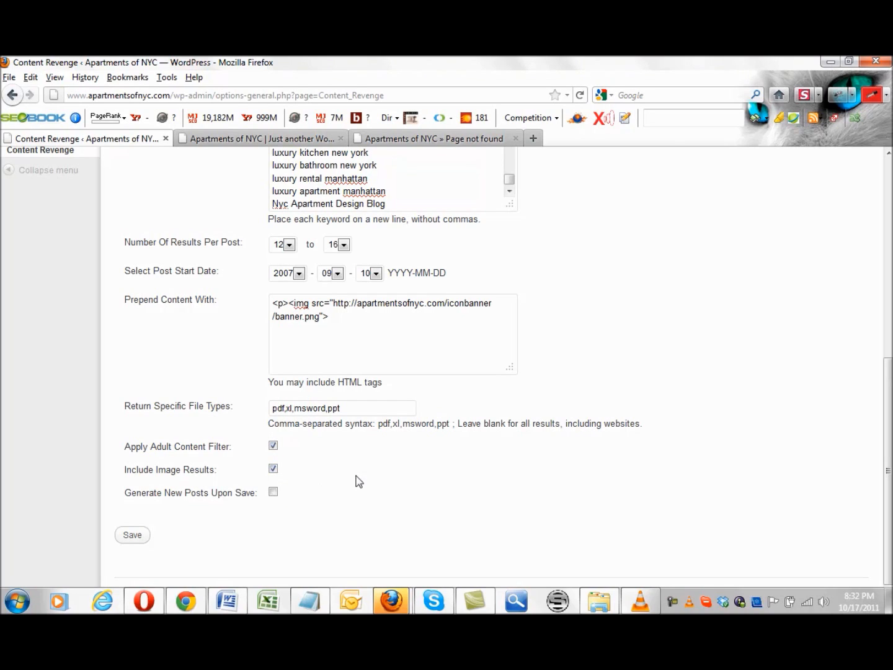
left_click(273, 491)
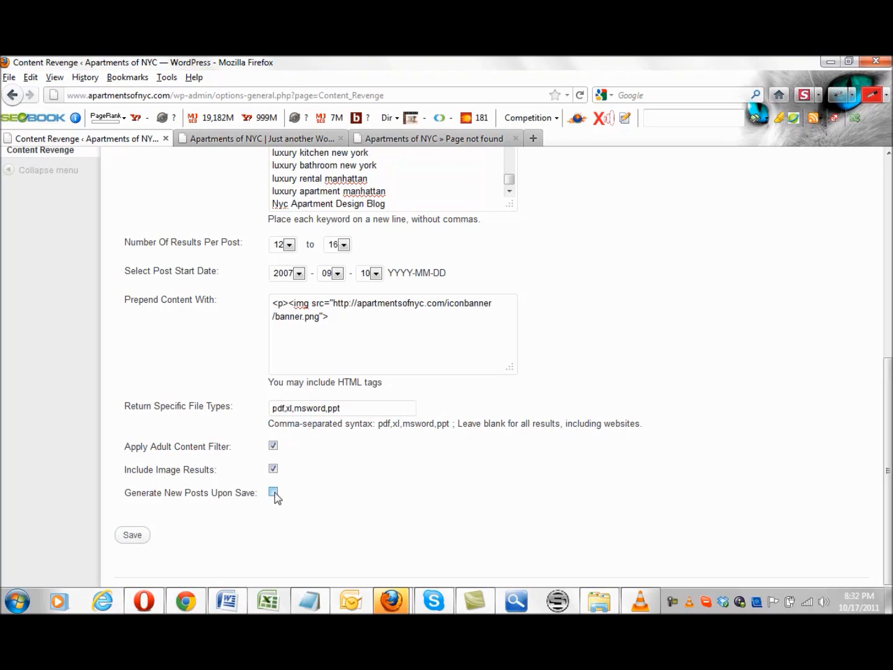
left_click(273, 491)
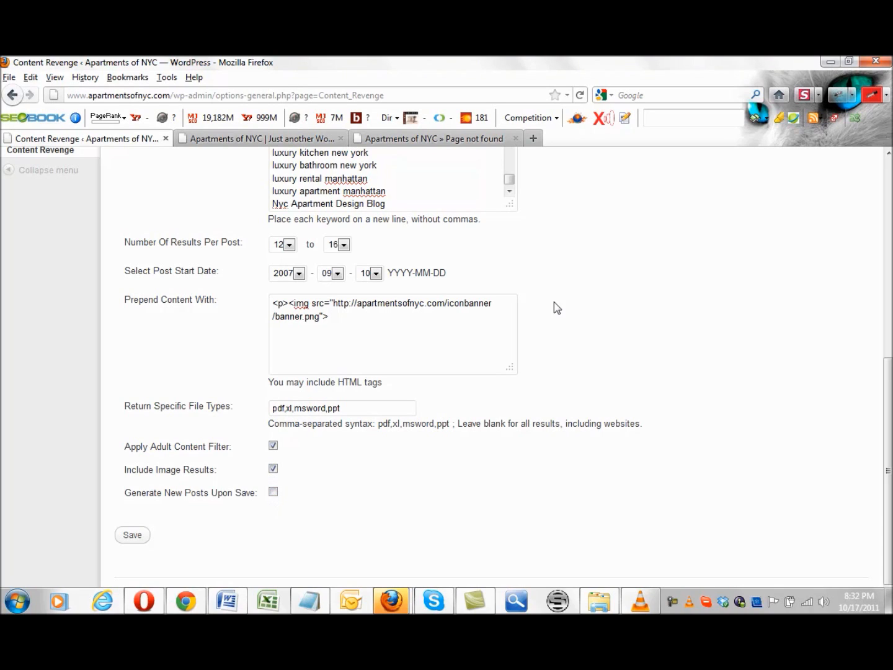
left_click(434, 139)
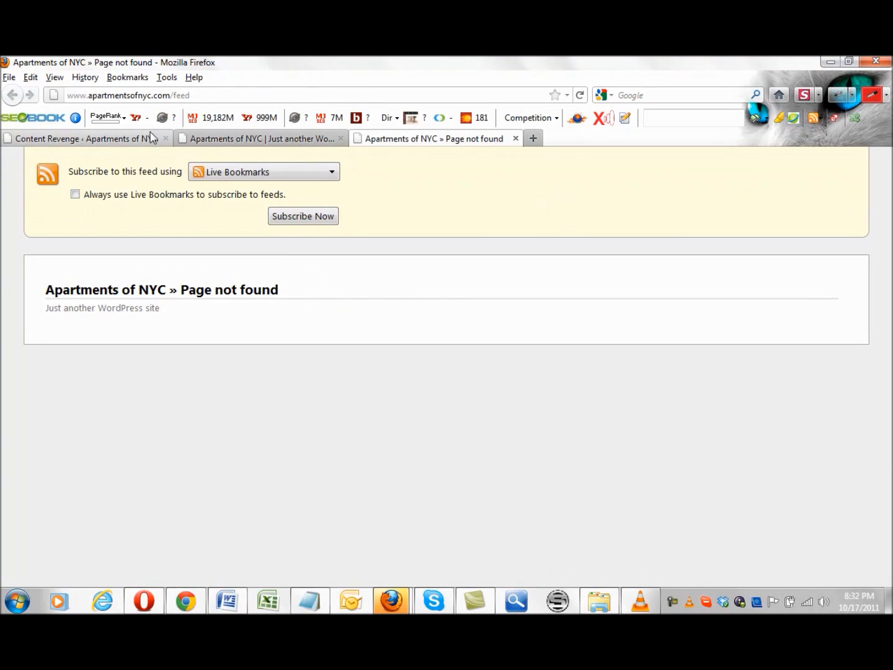
left_click(81, 139)
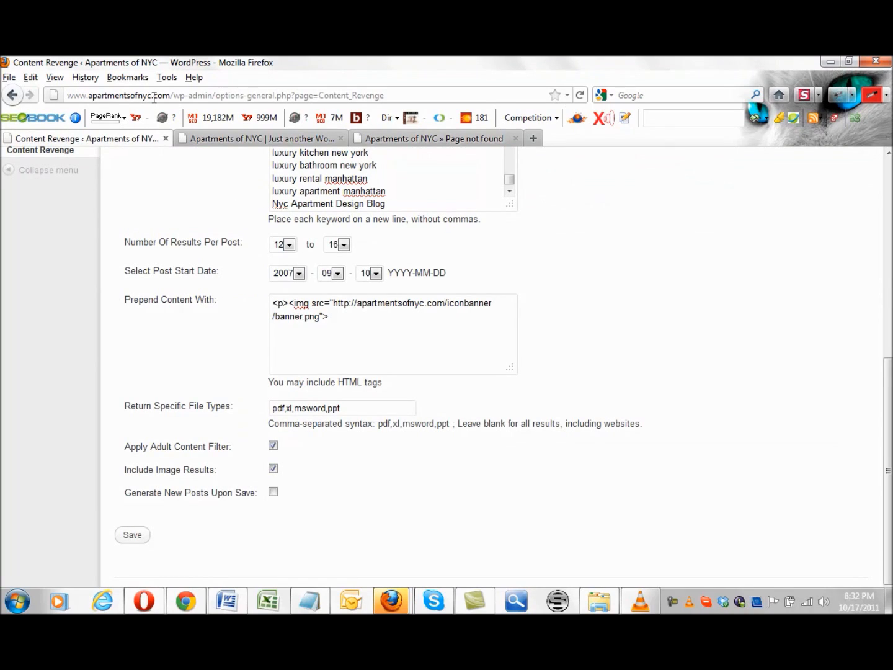
left_click(434, 139)
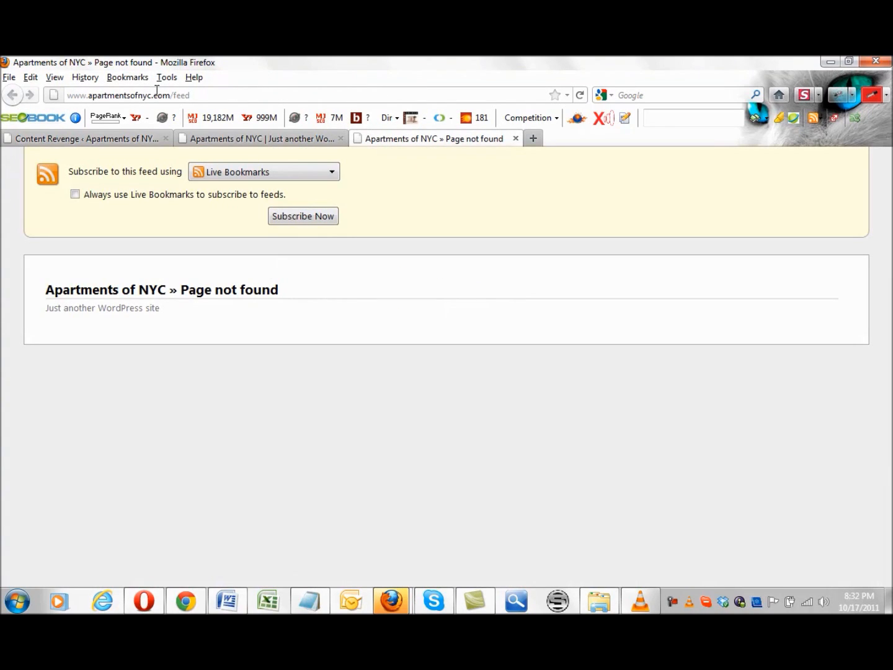
- Reload the blog home page, still showing Not Found, then return to Content Revenge settings
left_click(580, 94)
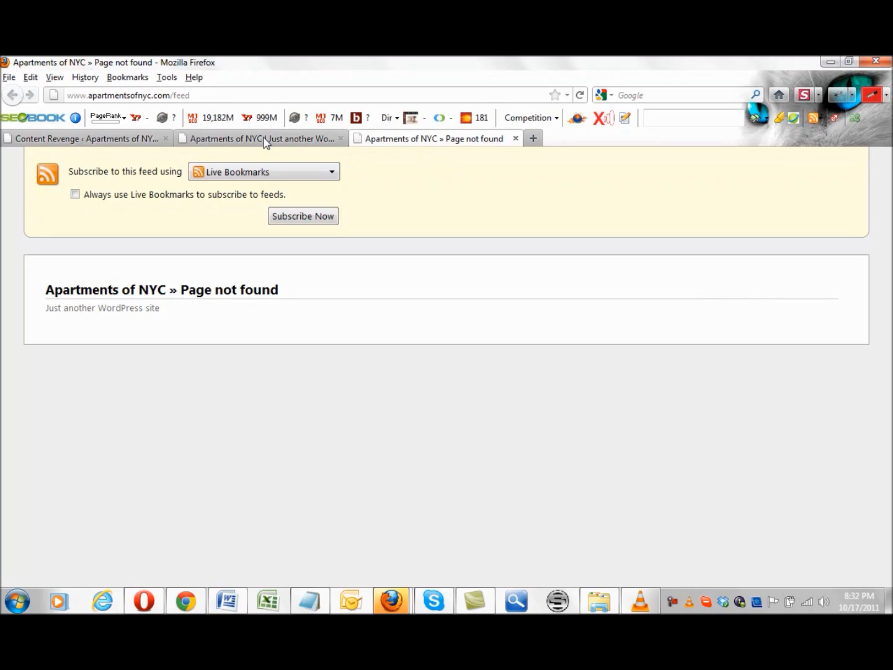
left_click(261, 139)
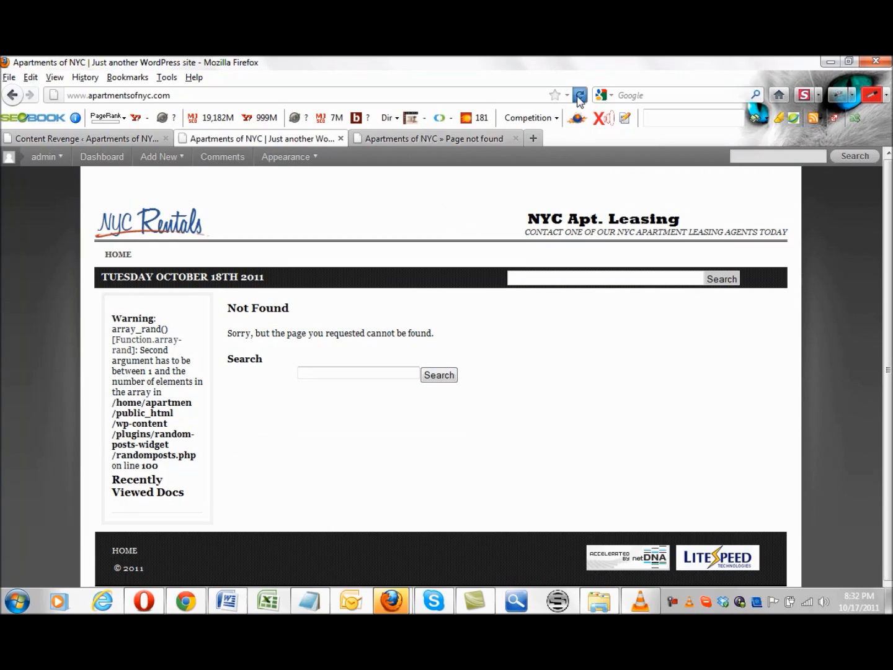
left_click(357, 372)
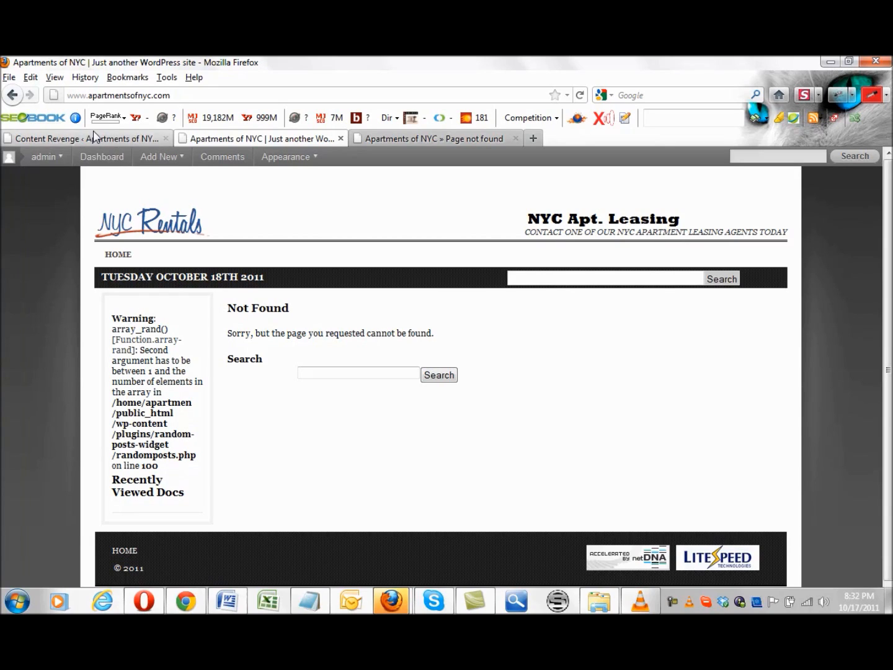
left_click(87, 137)
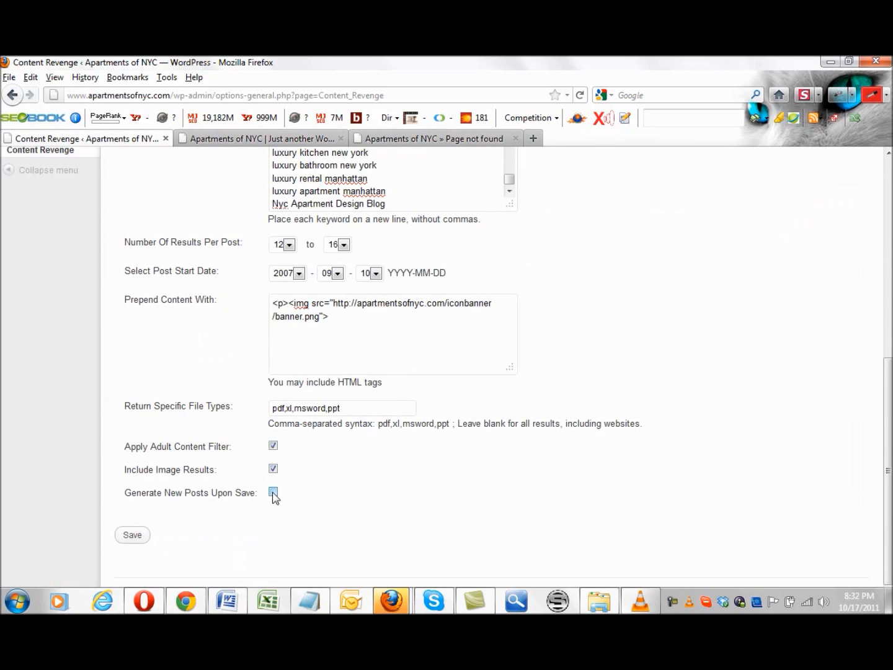
- Enable 'Generate New Posts Upon Save' and save so 199 posts are generated
left_click(273, 491)
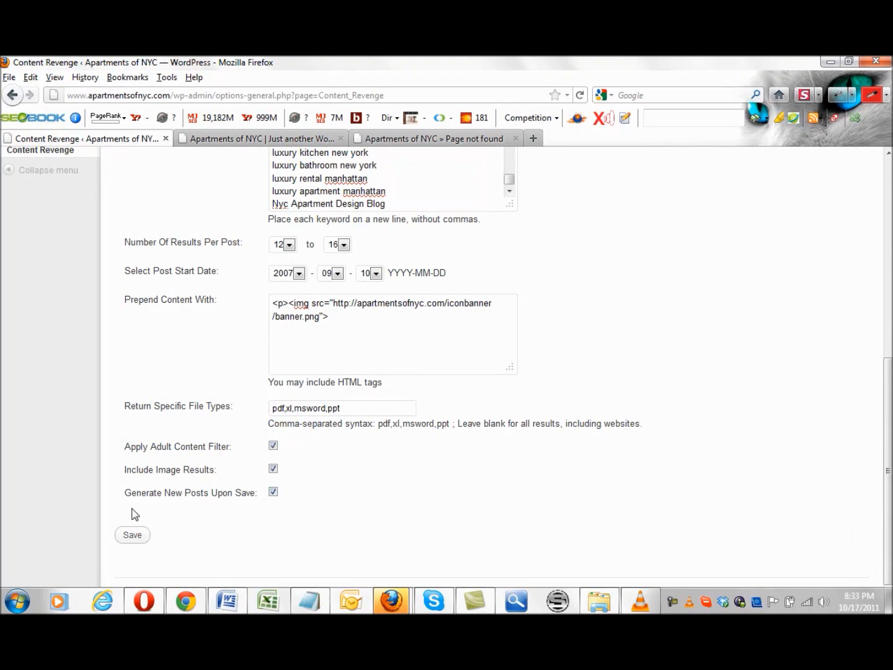
left_click(132, 535)
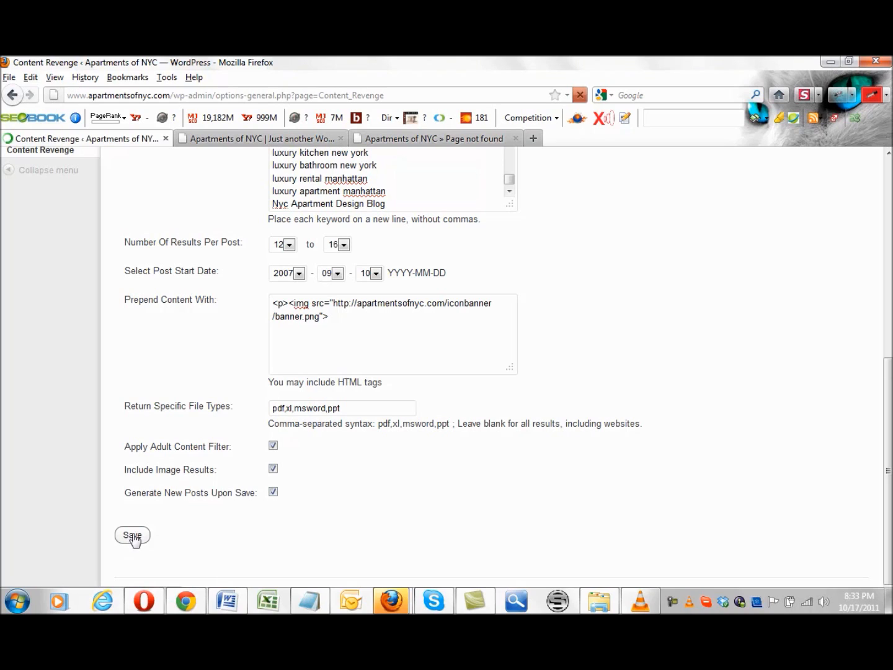
left_click(131, 535)
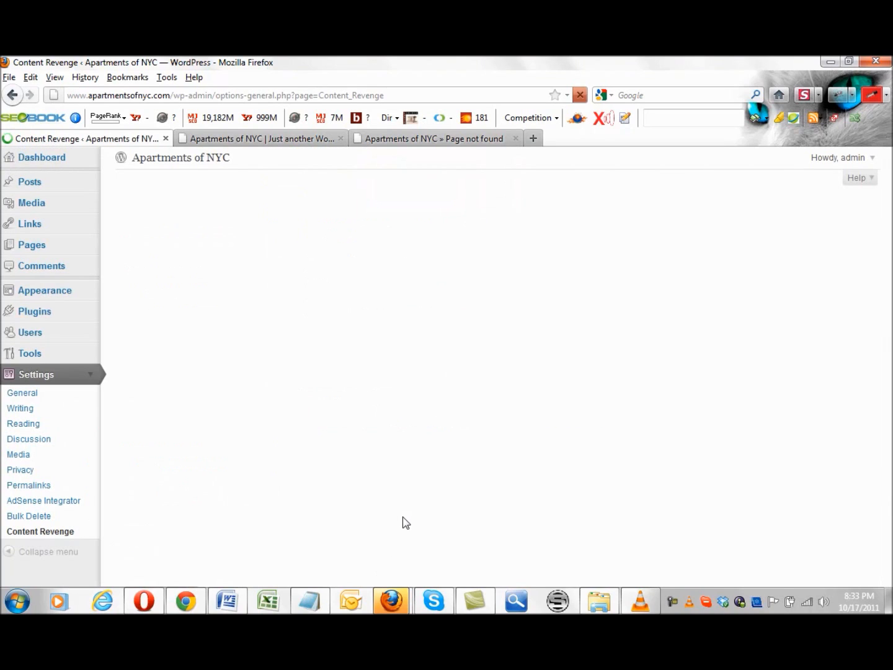
mouse_move(495, 216)
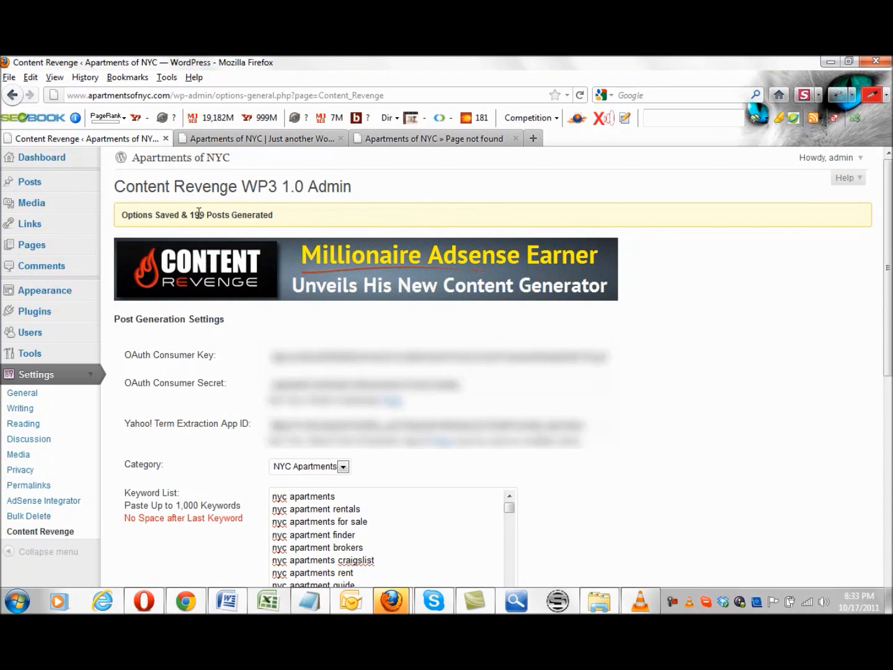
mouse_move(412, 207)
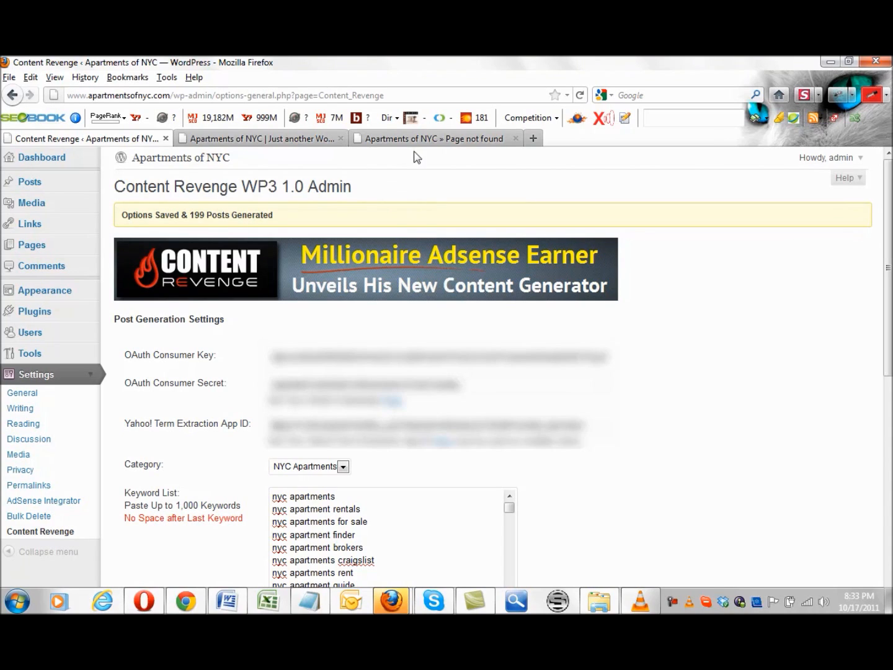
- Reload the site feed and scroll through the newly generated apartment posts
left_click(434, 139)
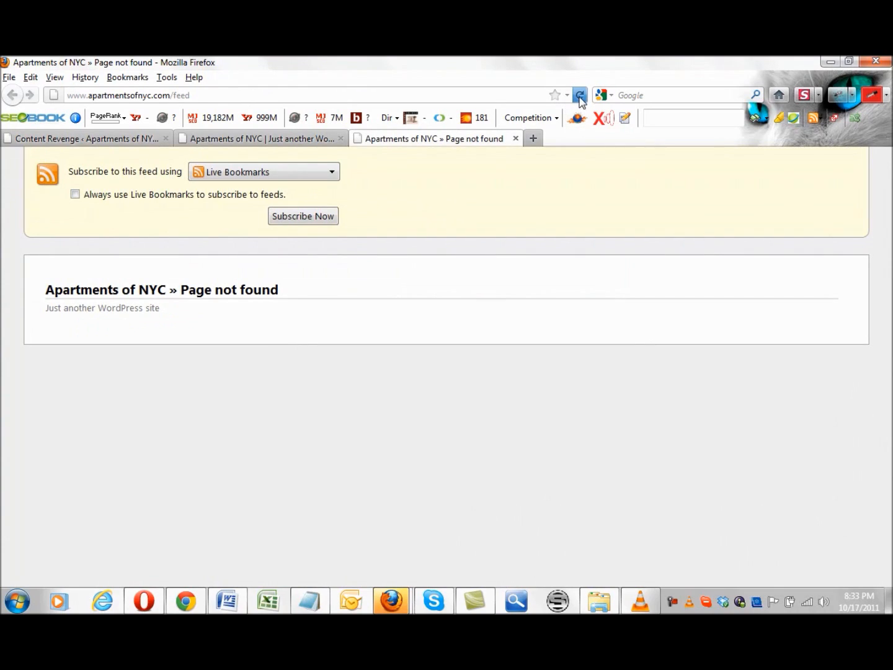
left_click(581, 95)
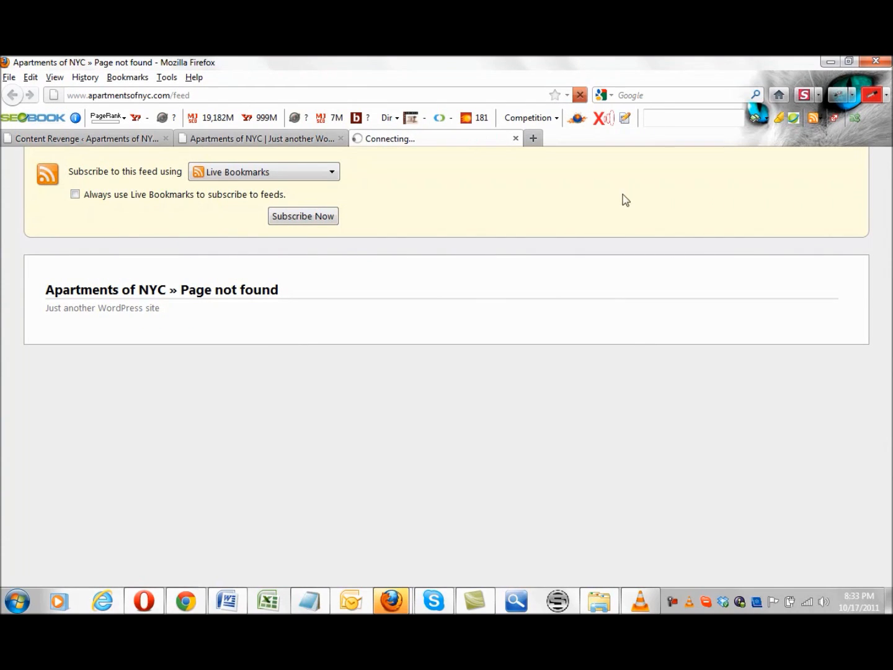
mouse_move(705, 269)
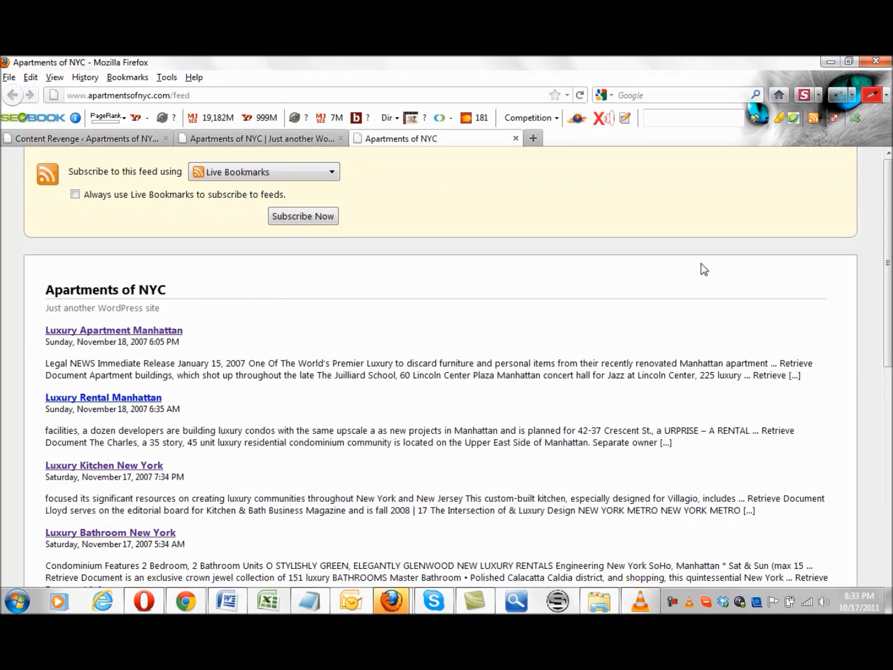
mouse_move(826, 230)
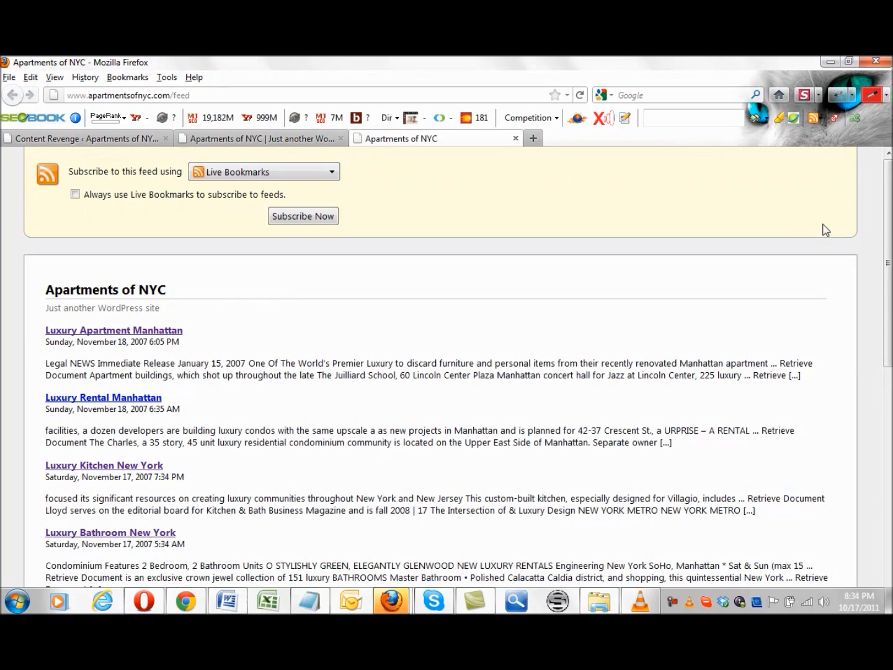
scroll("down", 3)
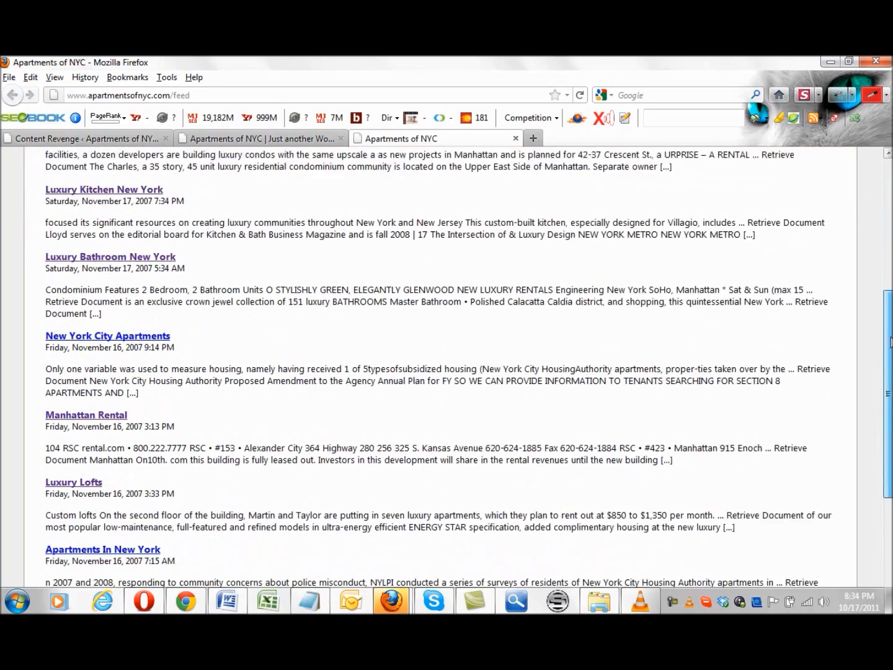
scroll("down", 3)
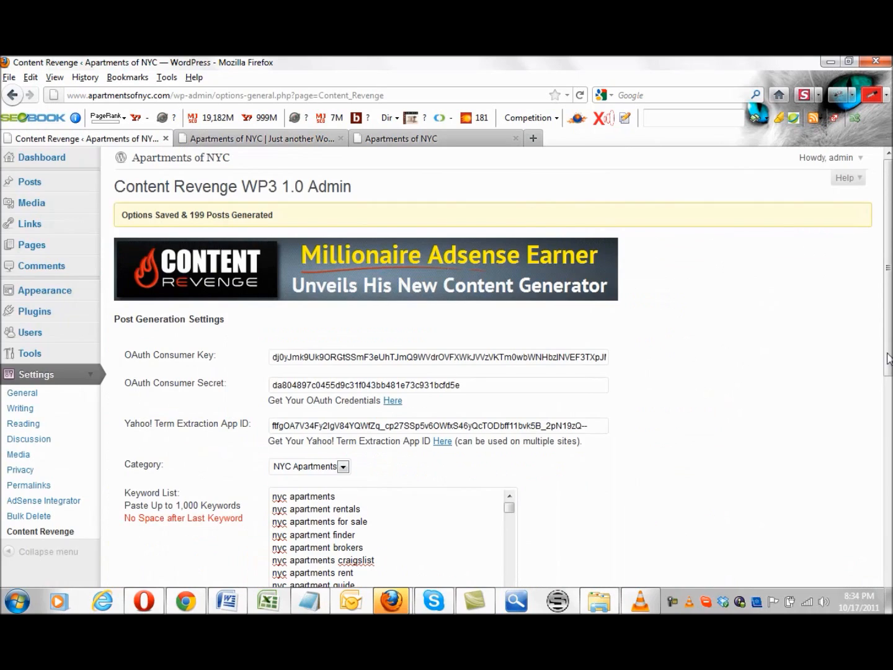
scroll("down", 3)
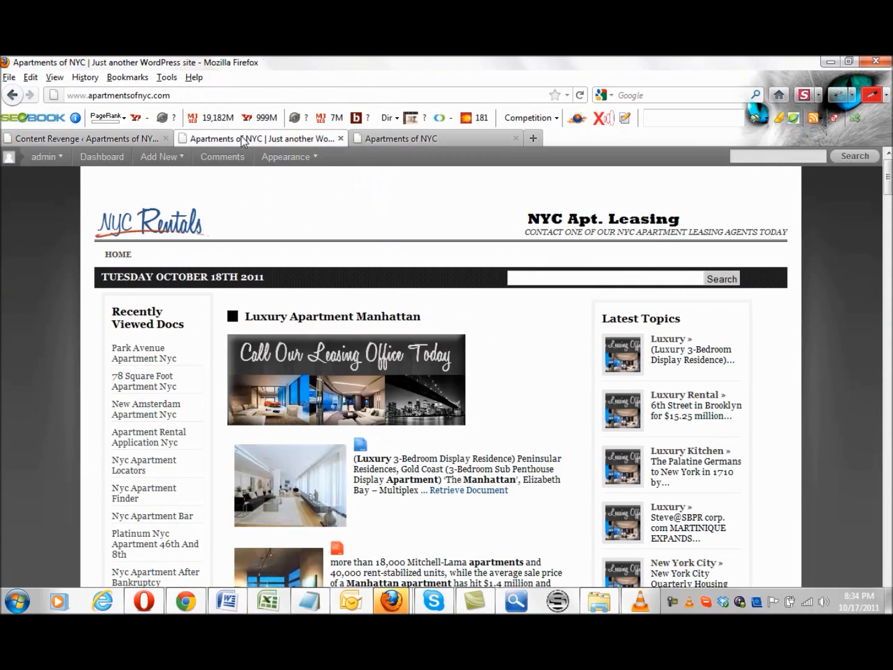
mouse_move(322, 372)
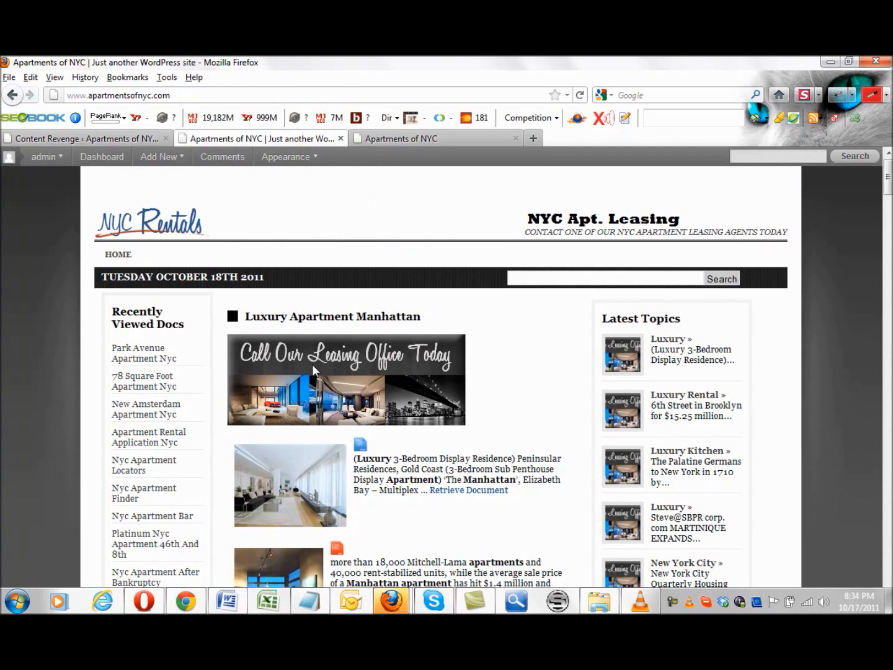
mouse_move(362, 387)
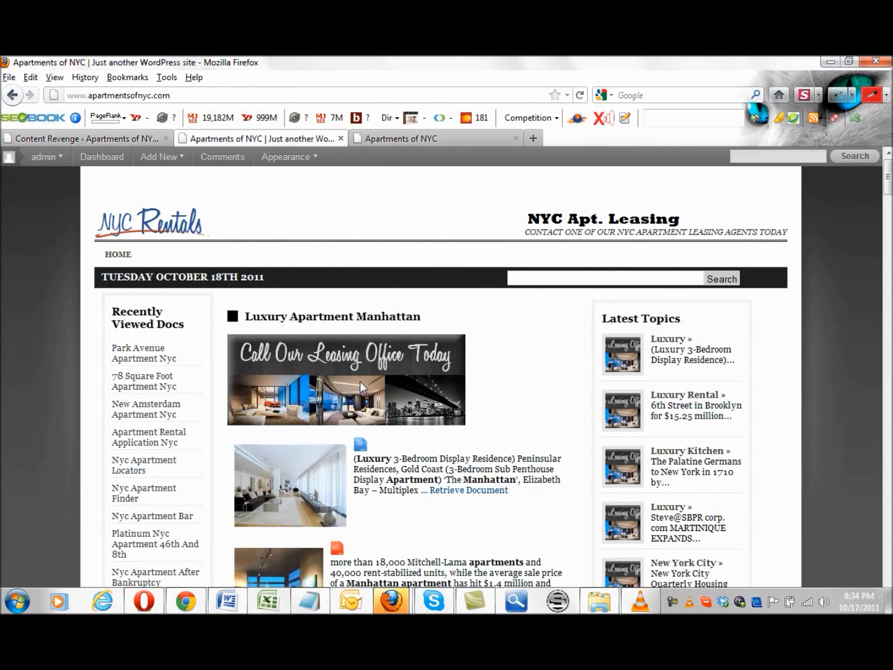
mouse_move(317, 449)
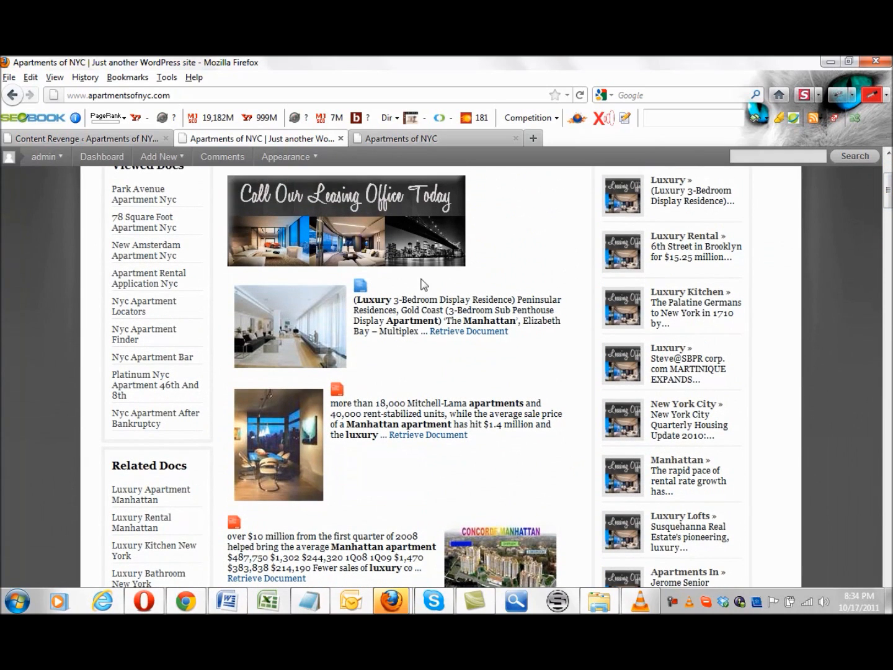
mouse_move(363, 288)
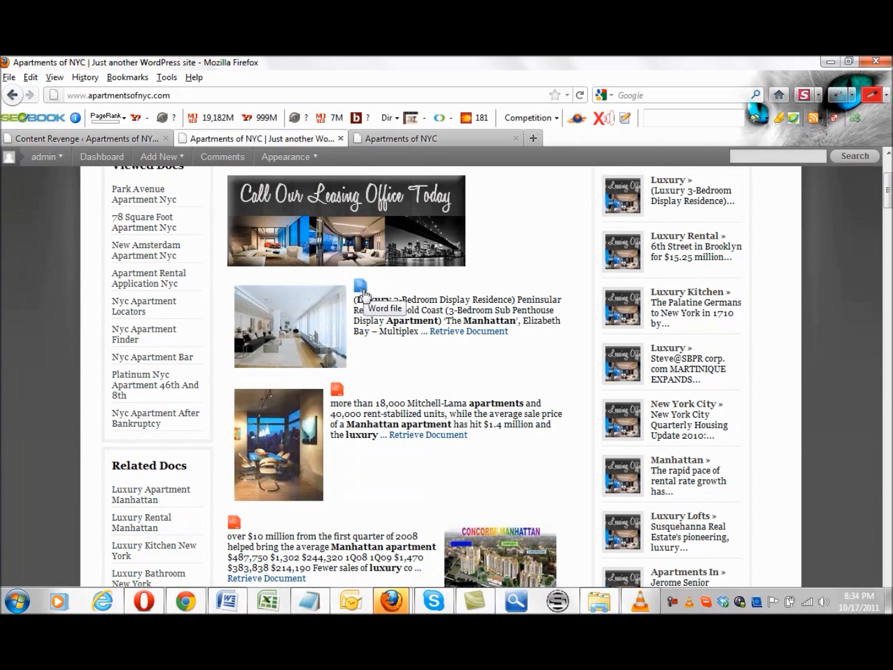
mouse_move(338, 392)
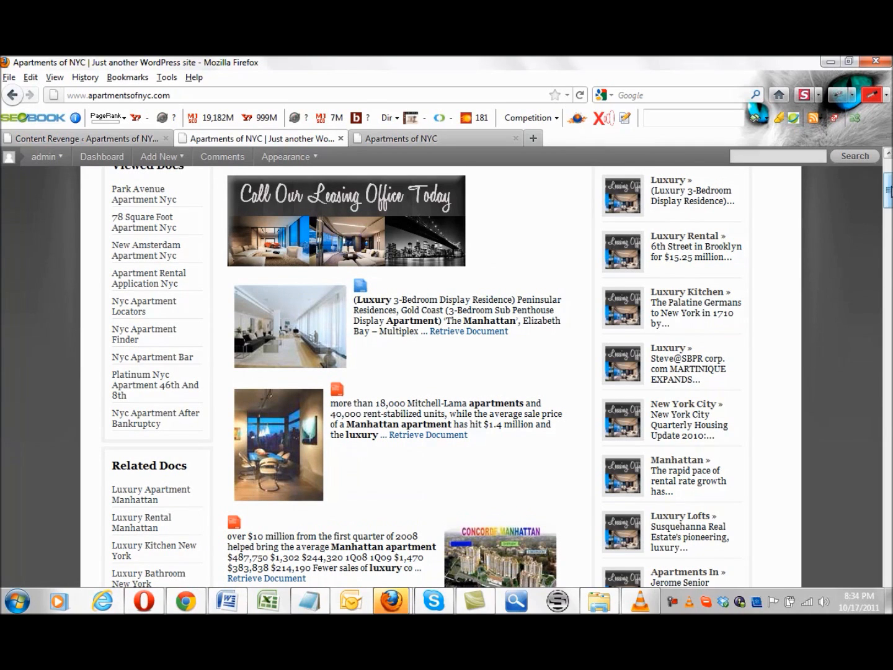
- Scroll down the home page listing toward the Luxury Apartment Manhattan post
scroll("down", 3)
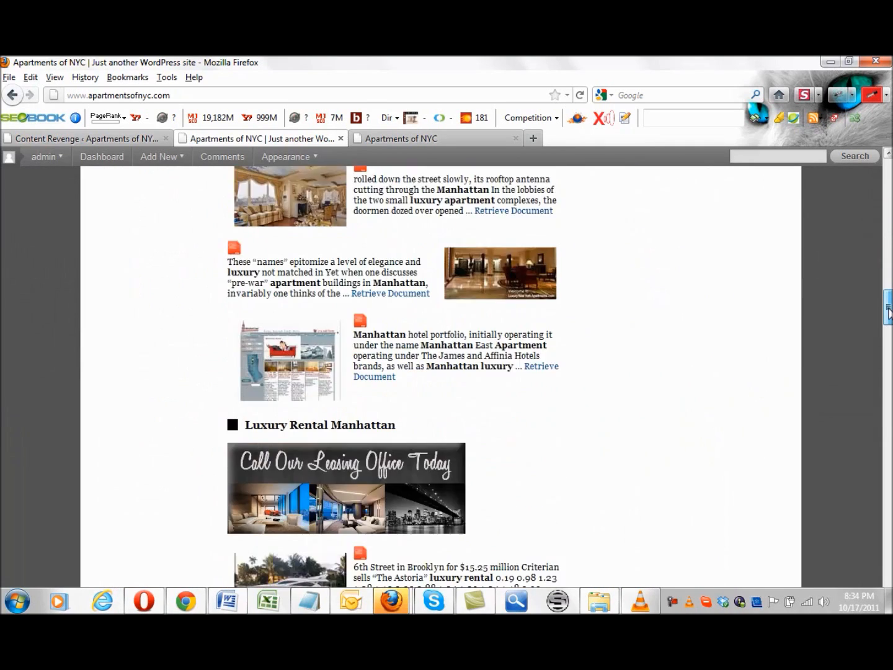
scroll("down", 3)
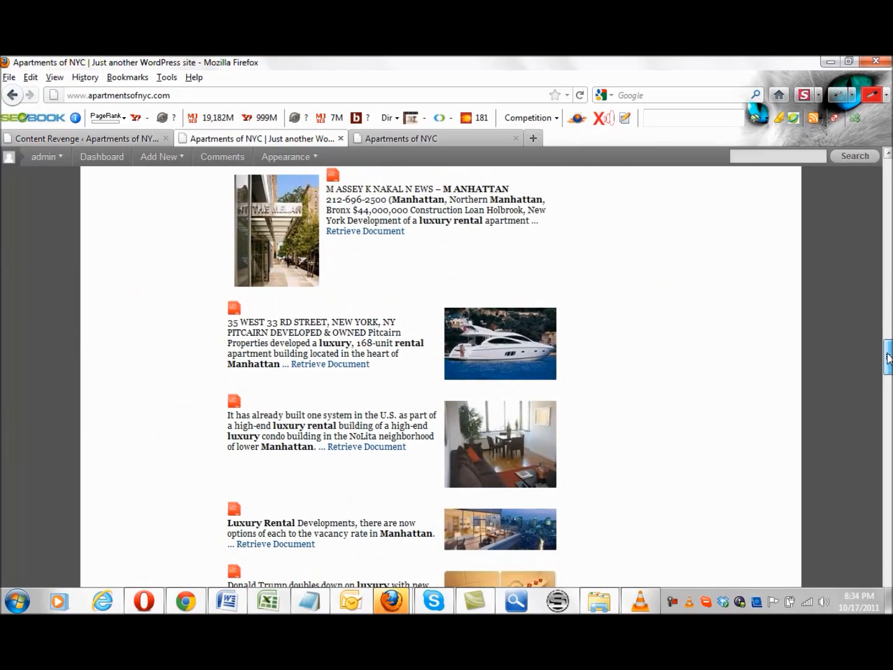
scroll("down", 3)
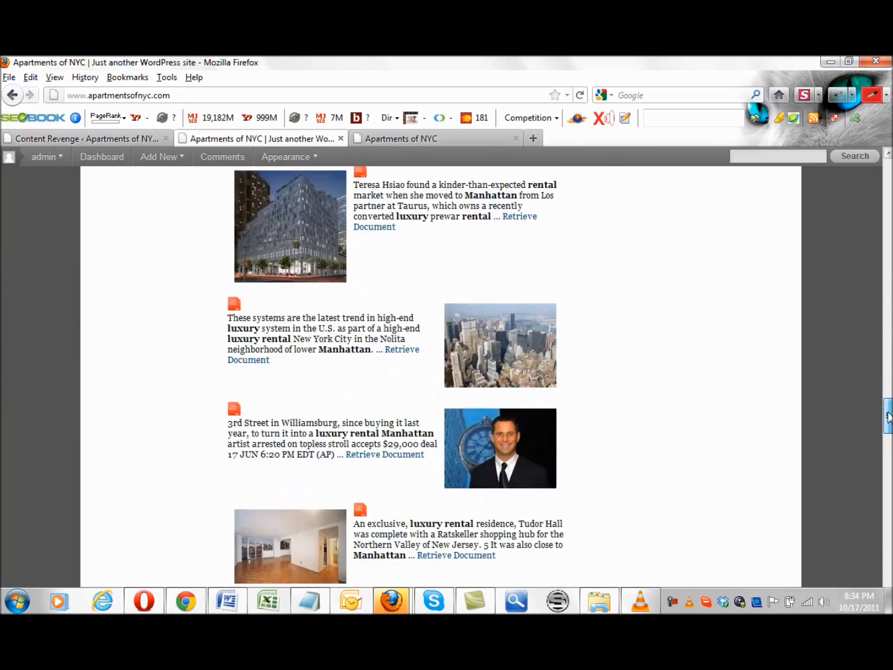
scroll("down", 3)
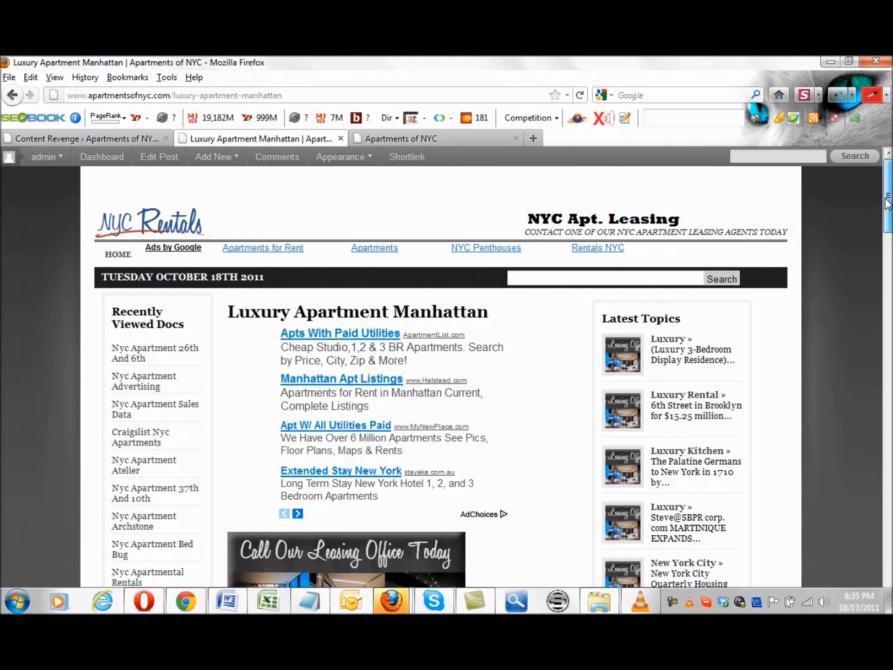
scroll("down", 3)
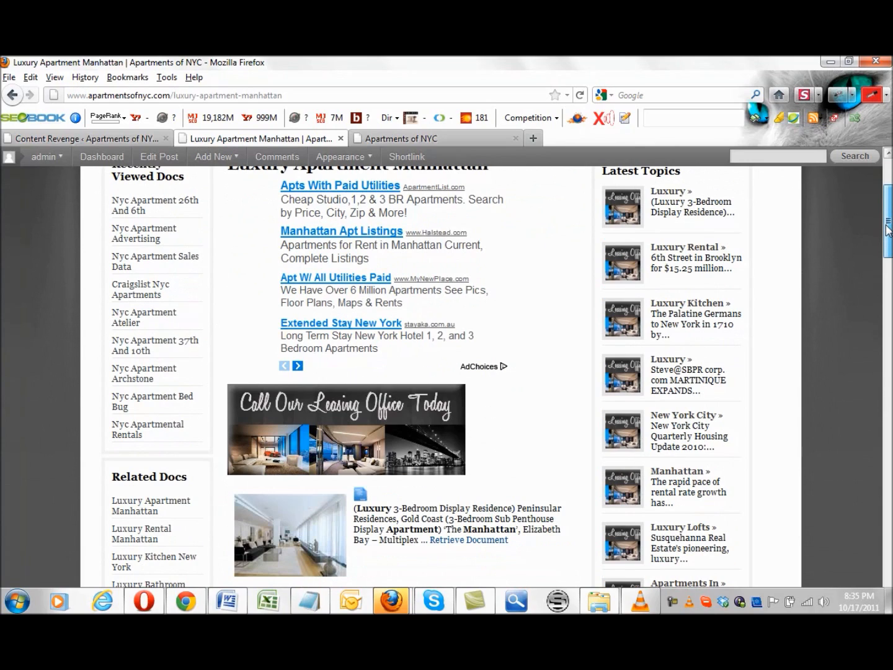
scroll("down", 3)
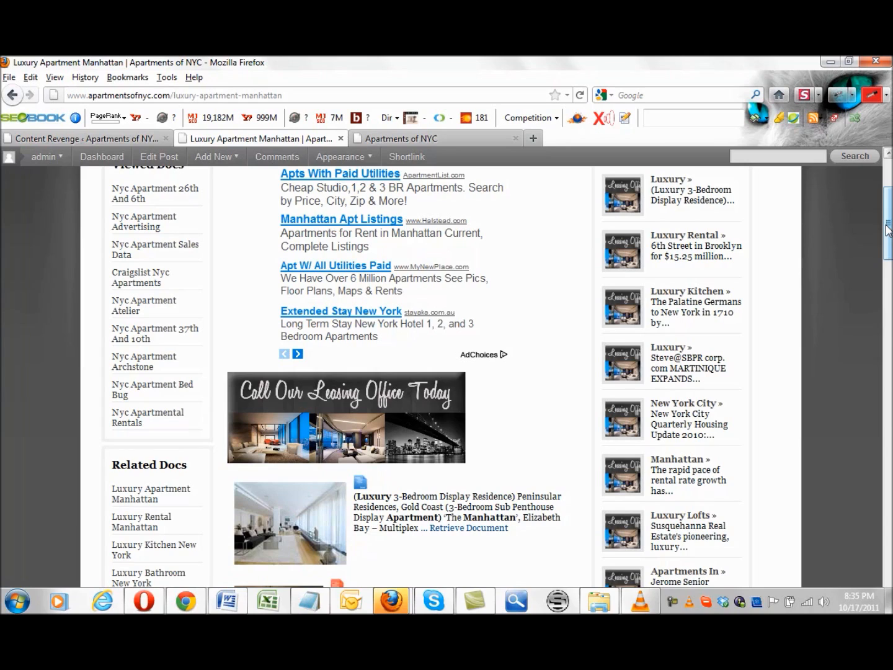
scroll("down", 3)
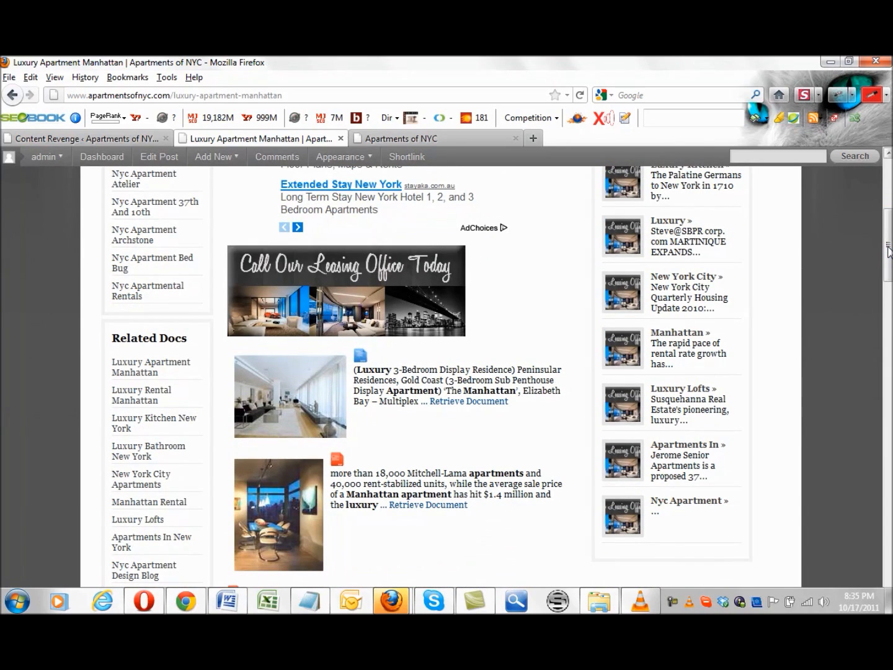
mouse_move(444, 380)
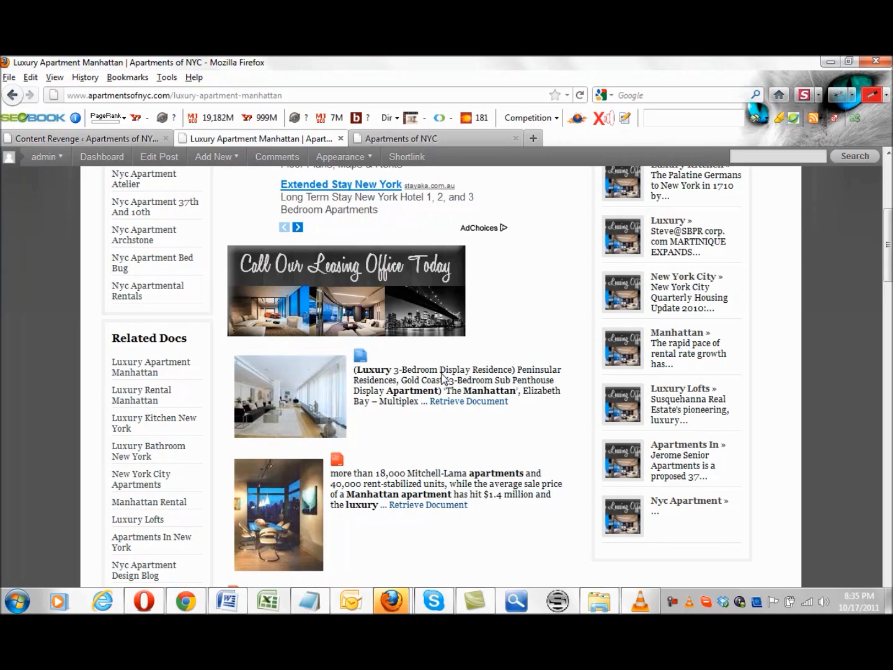
scroll("down", 3)
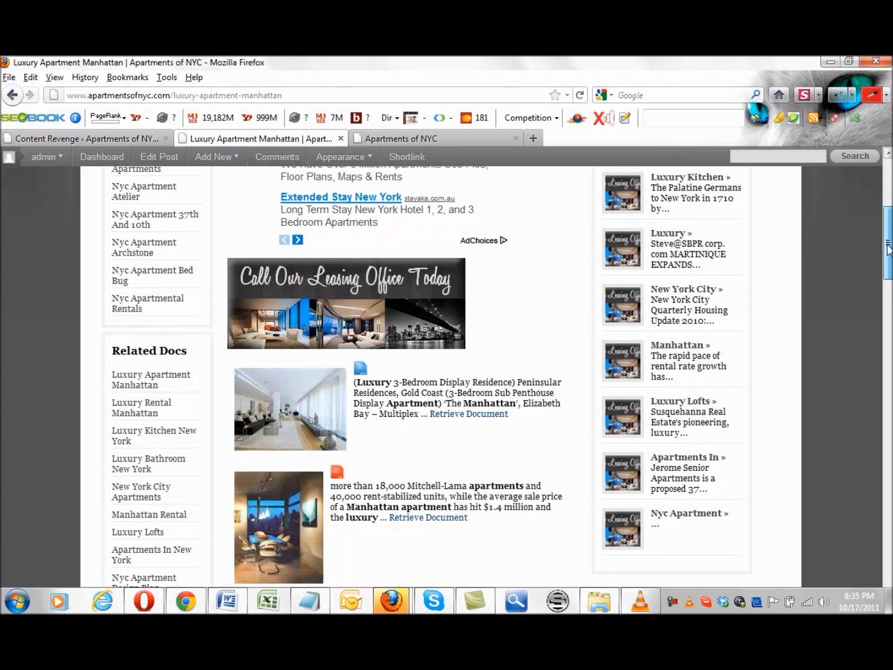
scroll("down", 3)
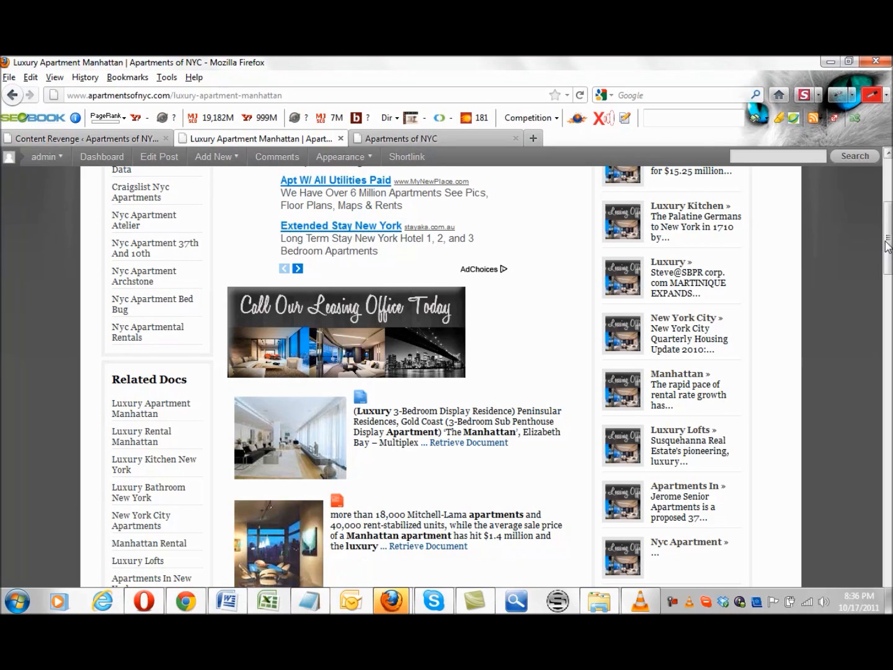
scroll("down", 3)
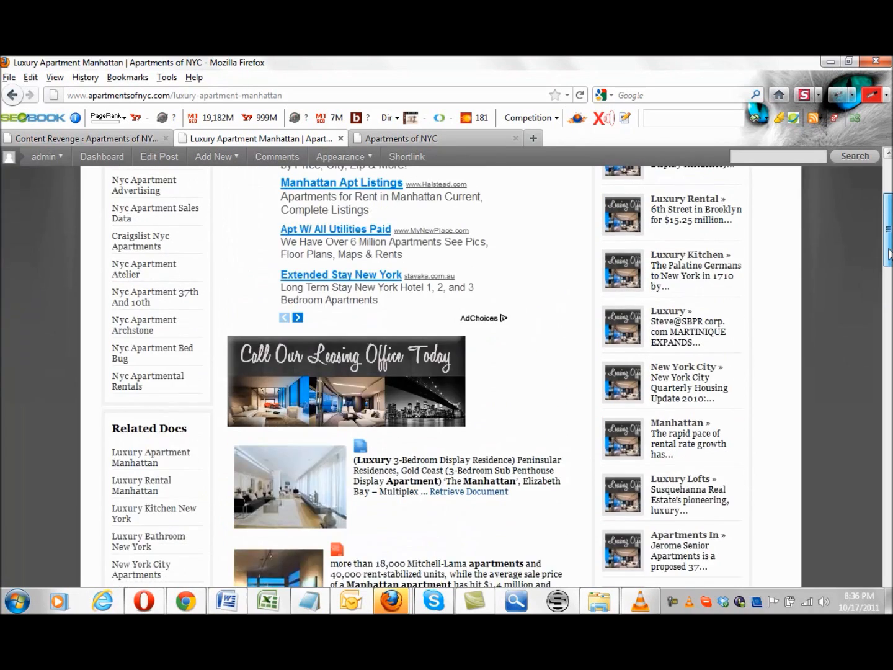
scroll("down", 3)
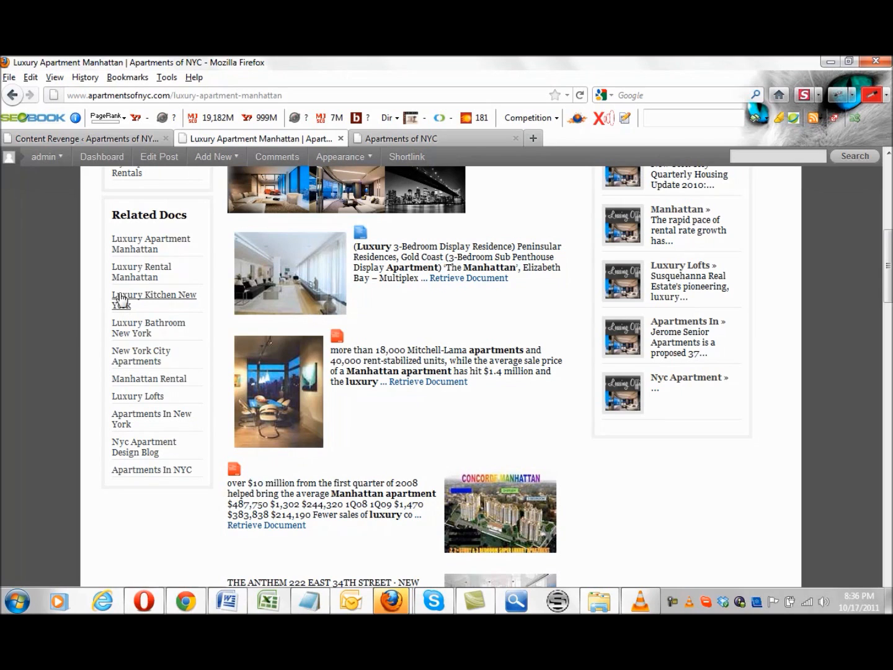
- Open the related Luxury Kitchen New York post and scroll through its image-and-excerpt entries
left_click(154, 299)
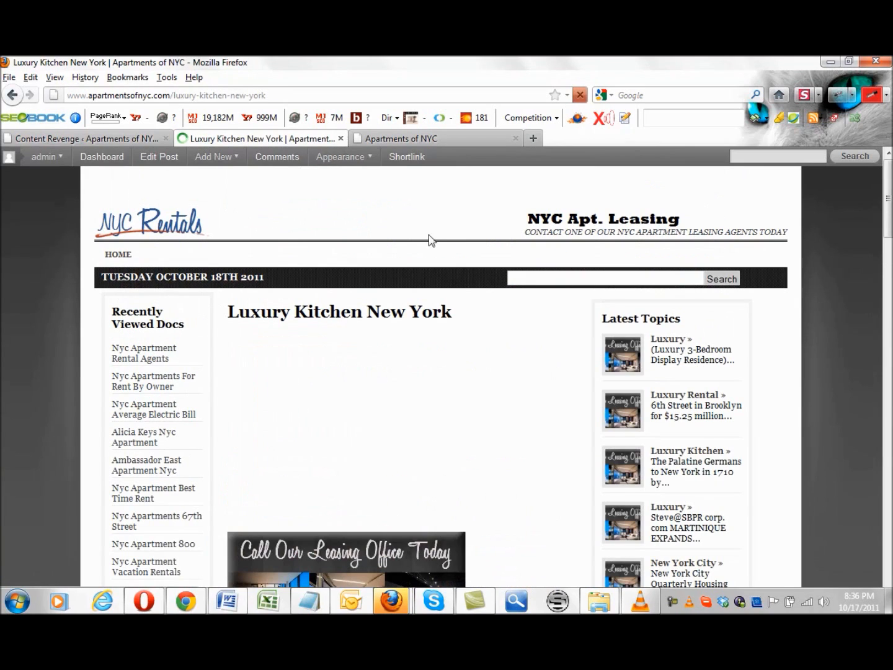
scroll("down", 3)
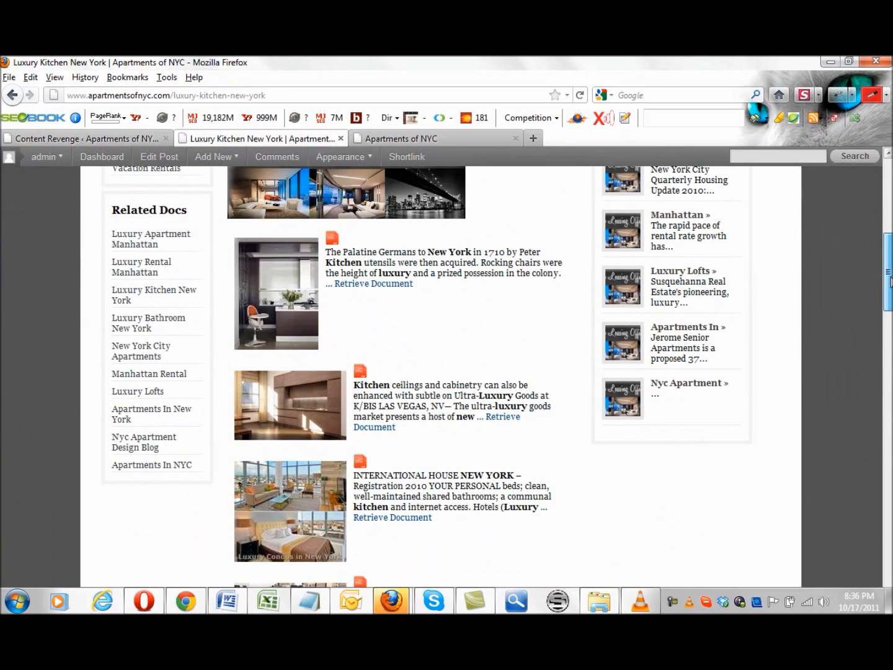
scroll("down", 3)
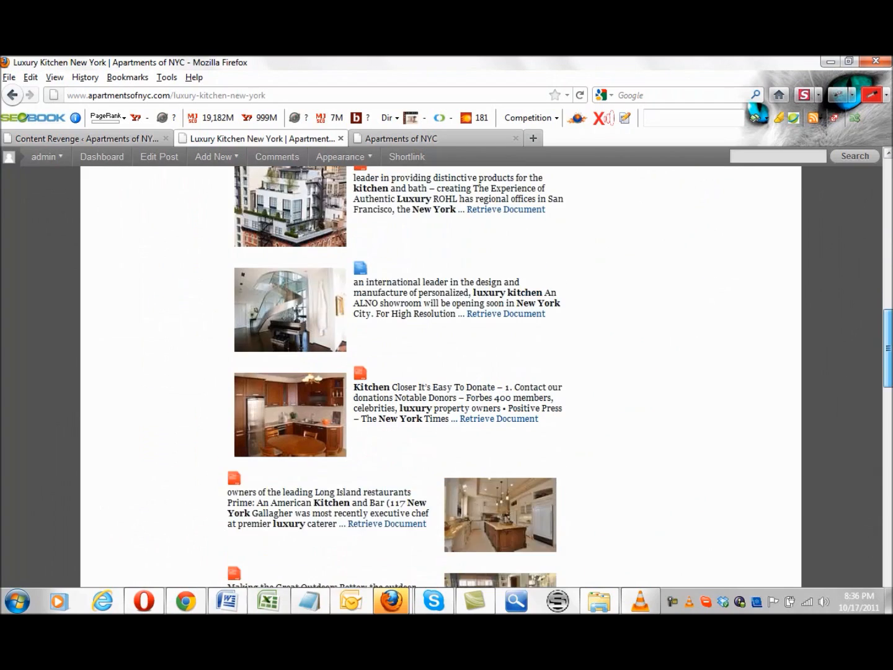
scroll("down", 3)
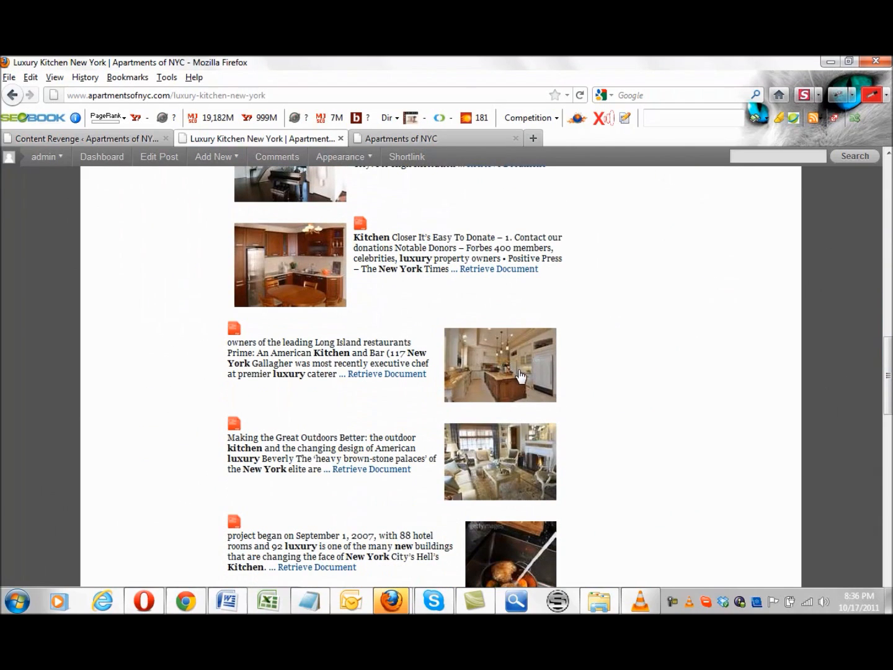
scroll("down", 3)
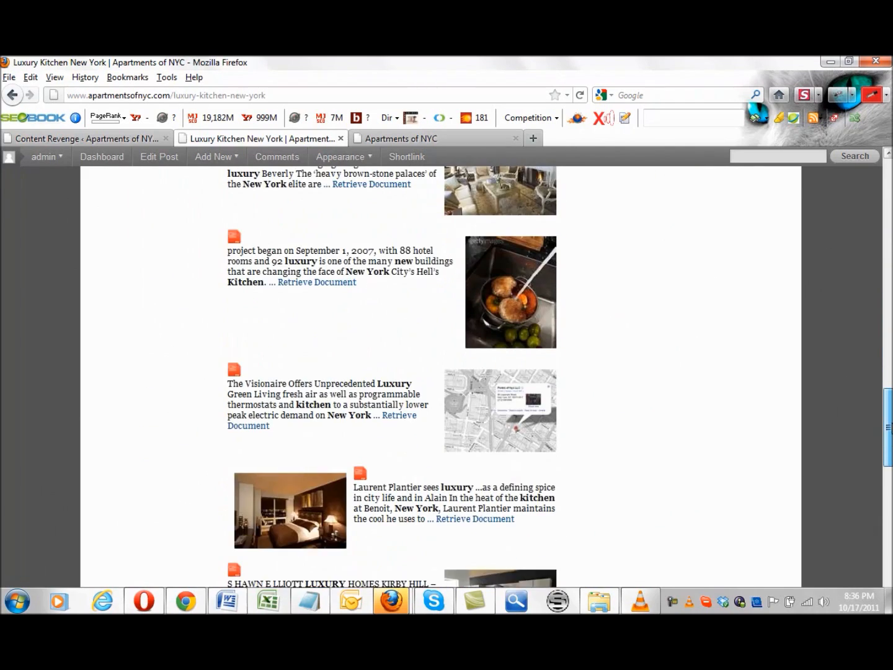
scroll("down", 3)
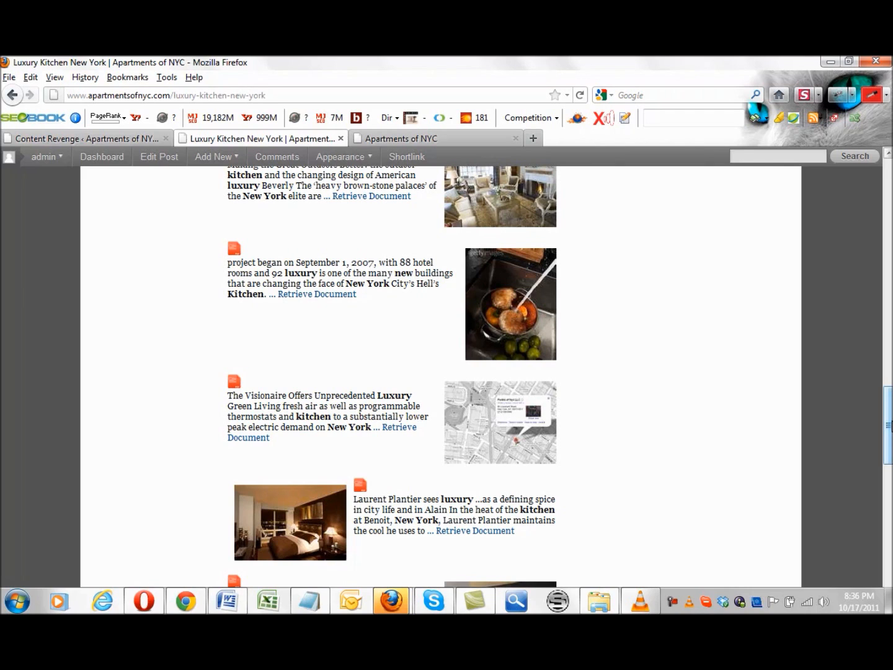
scroll("down", 3)
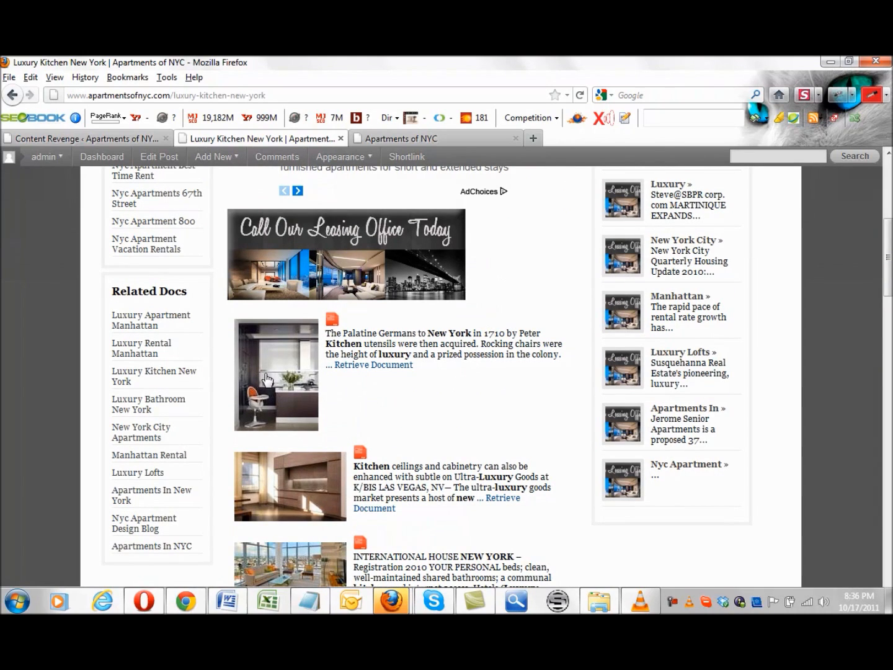
mouse_move(267, 379)
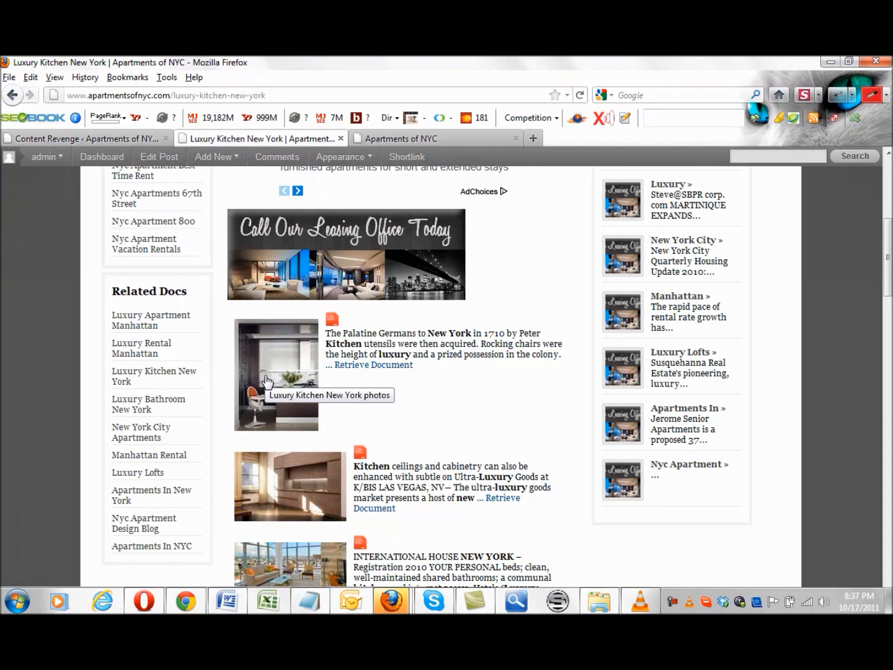
mouse_move(280, 387)
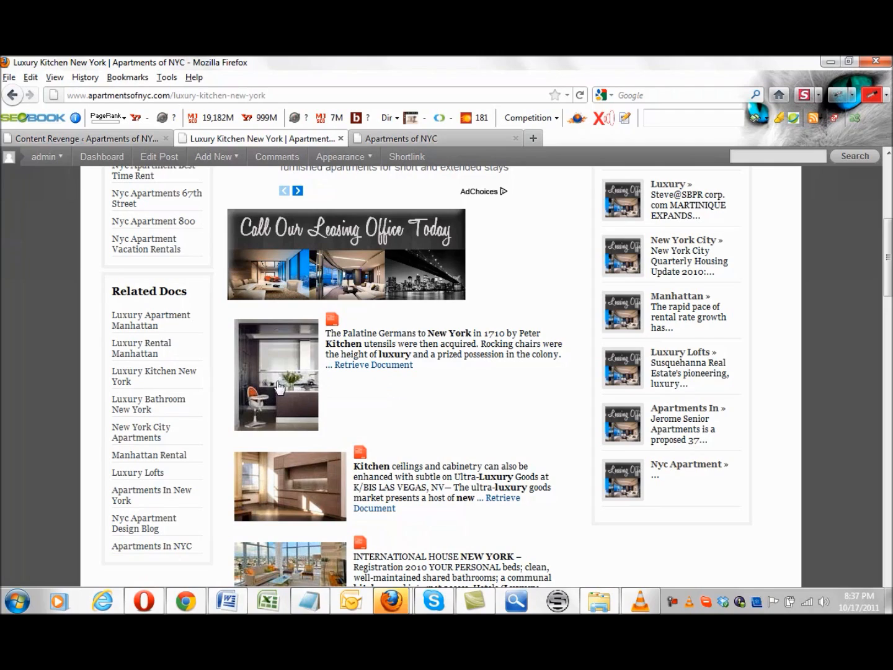
mouse_move(299, 483)
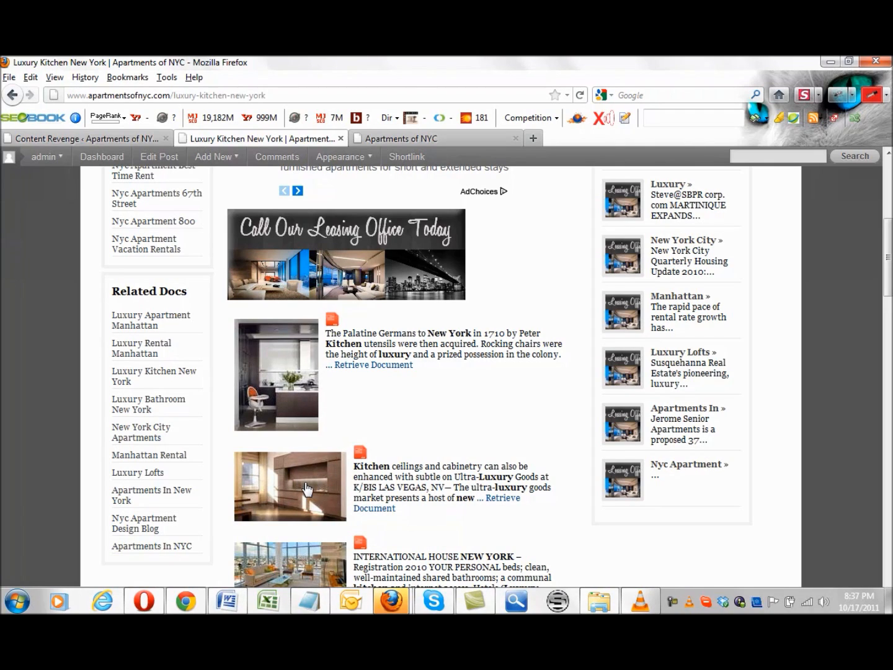
mouse_move(303, 503)
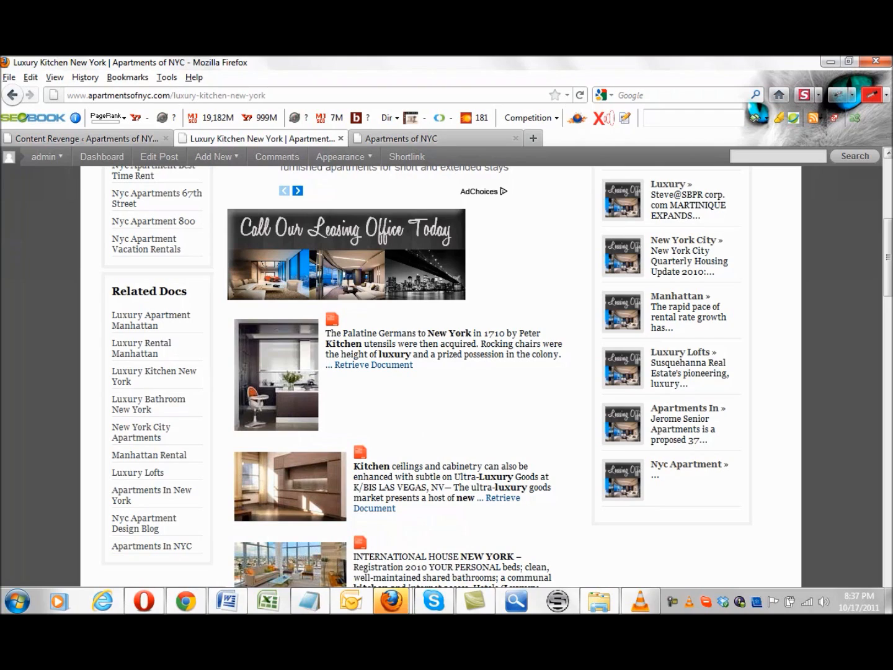
scroll("down", 3)
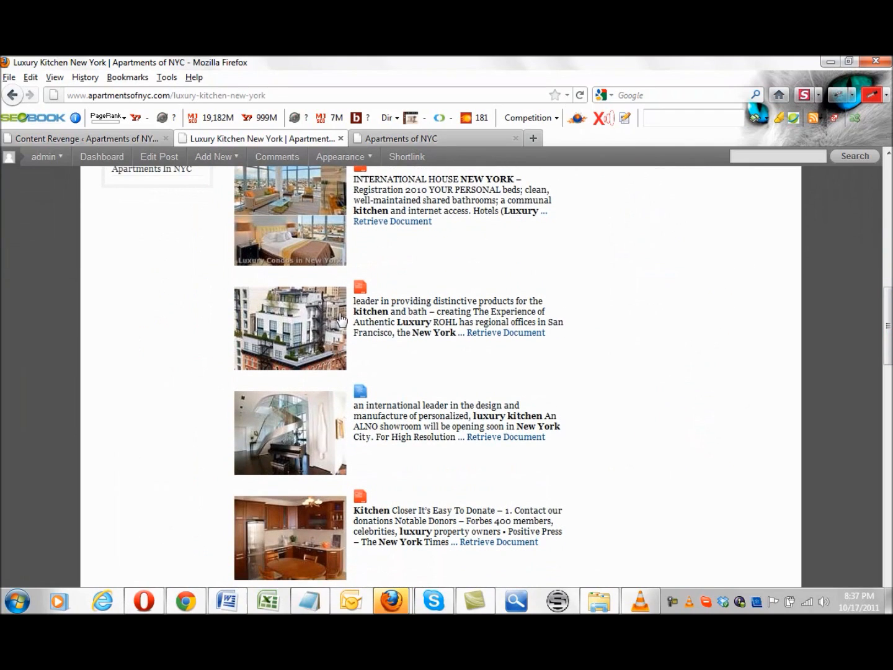
mouse_move(322, 319)
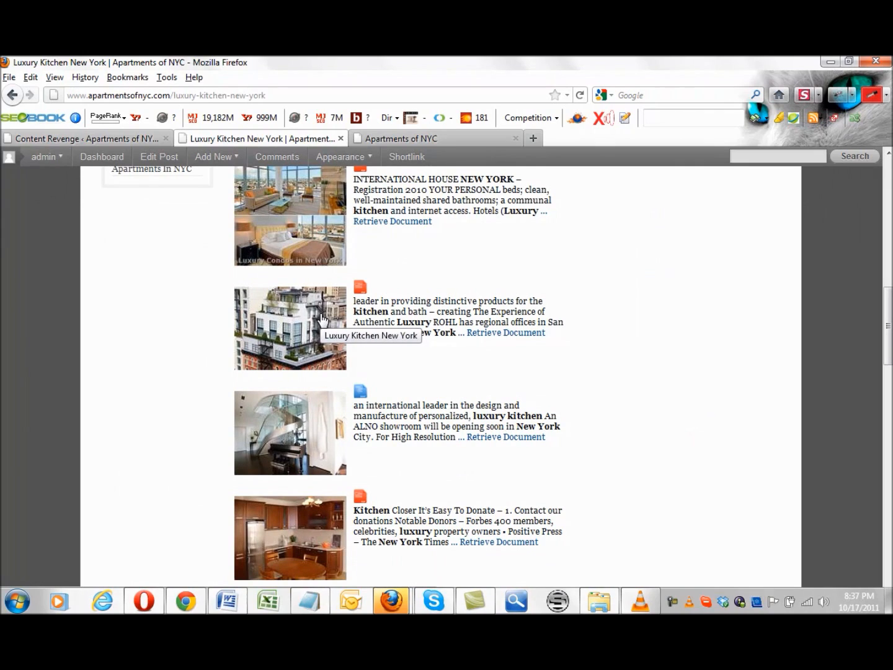
mouse_move(302, 417)
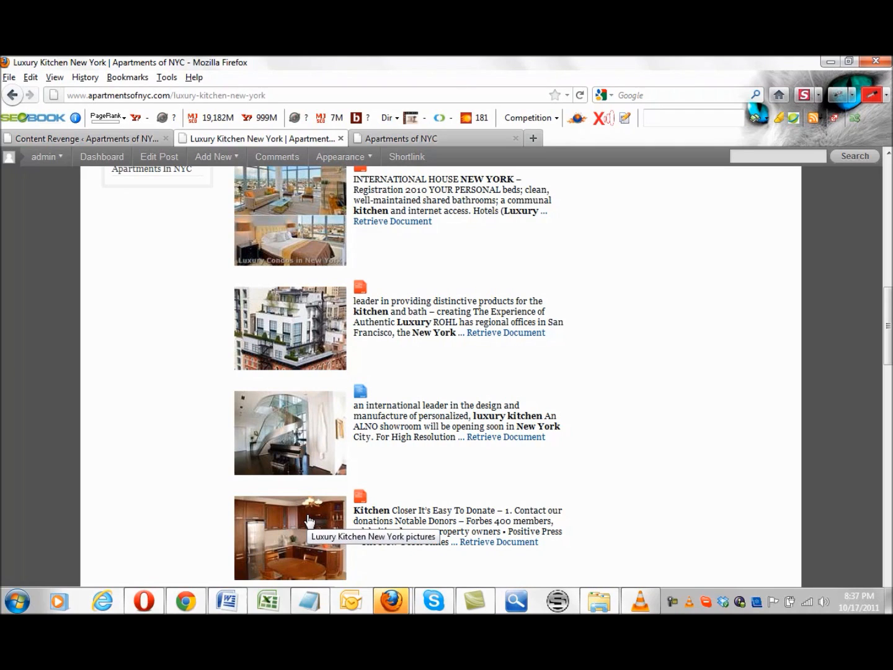
mouse_move(866, 379)
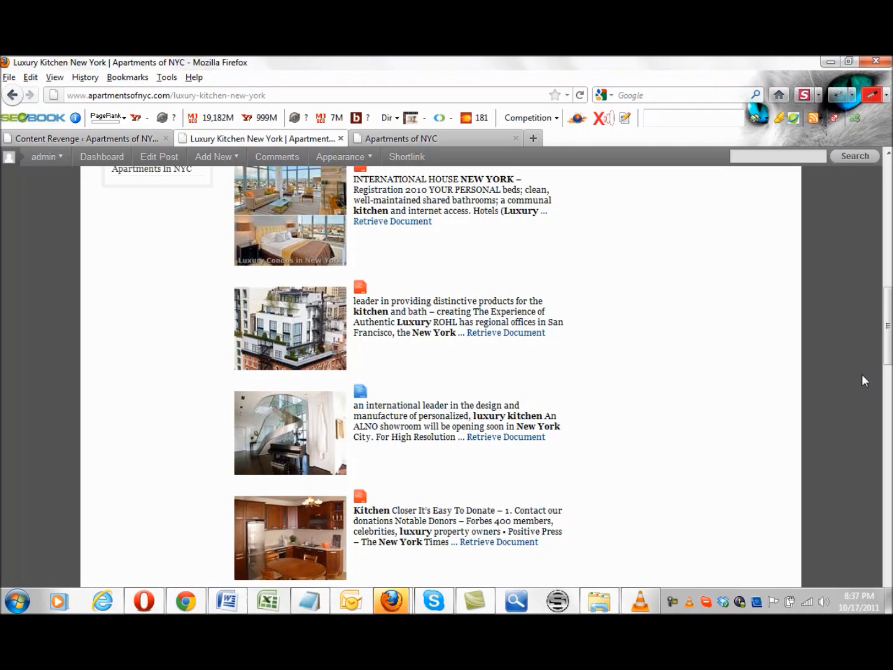
scroll("up", 3)
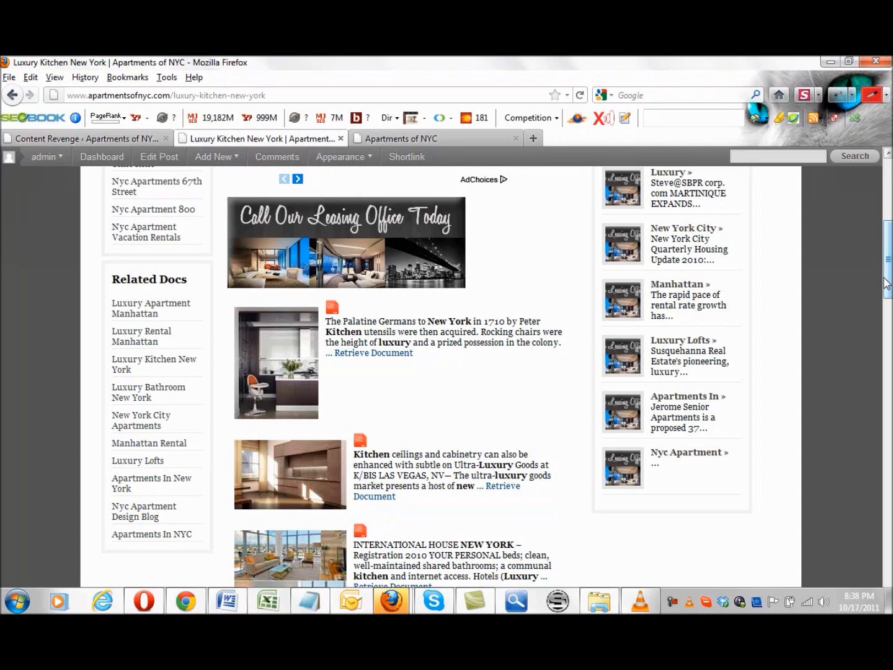
scroll("down", 3)
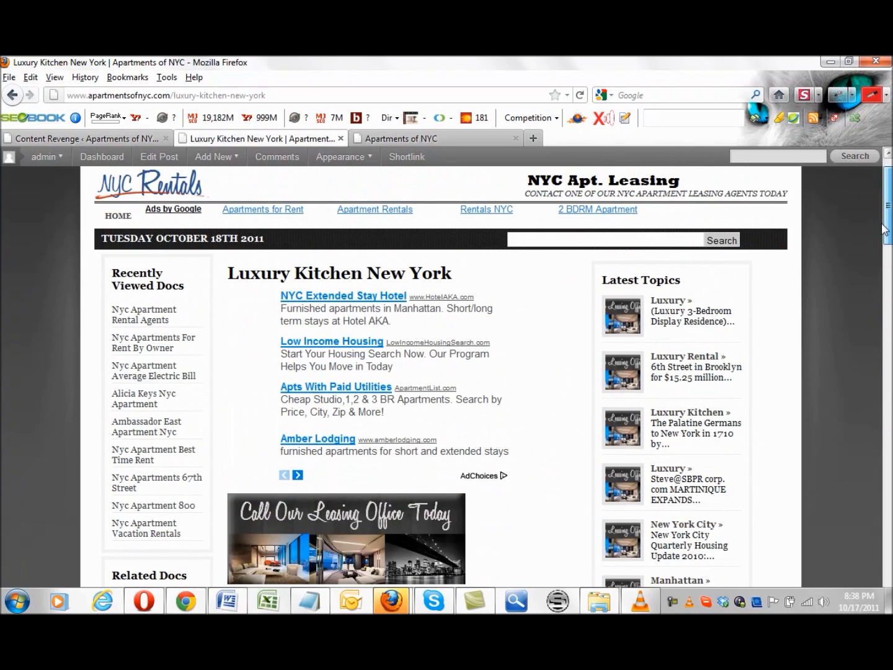
scroll("down", 3)
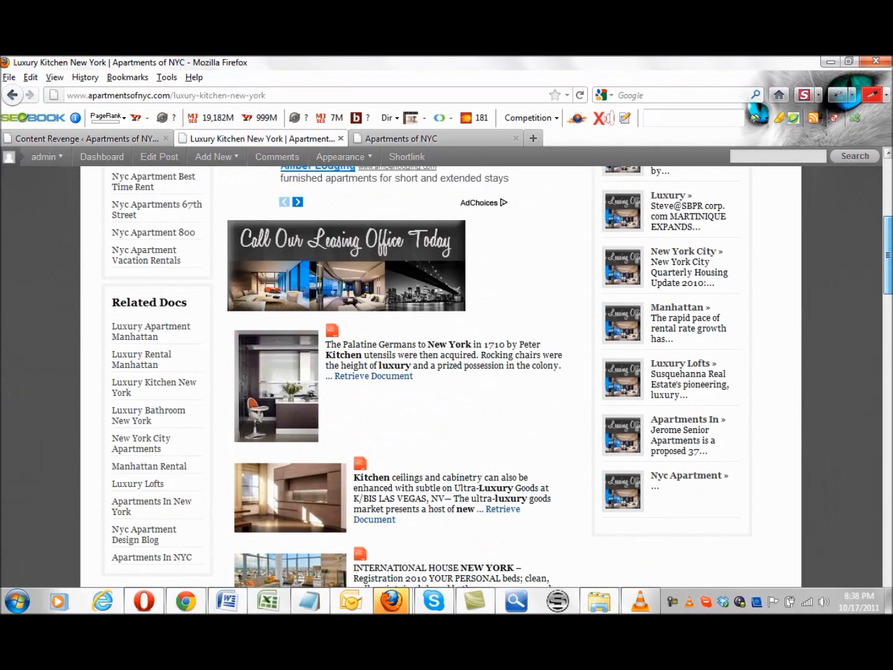
scroll("down", 3)
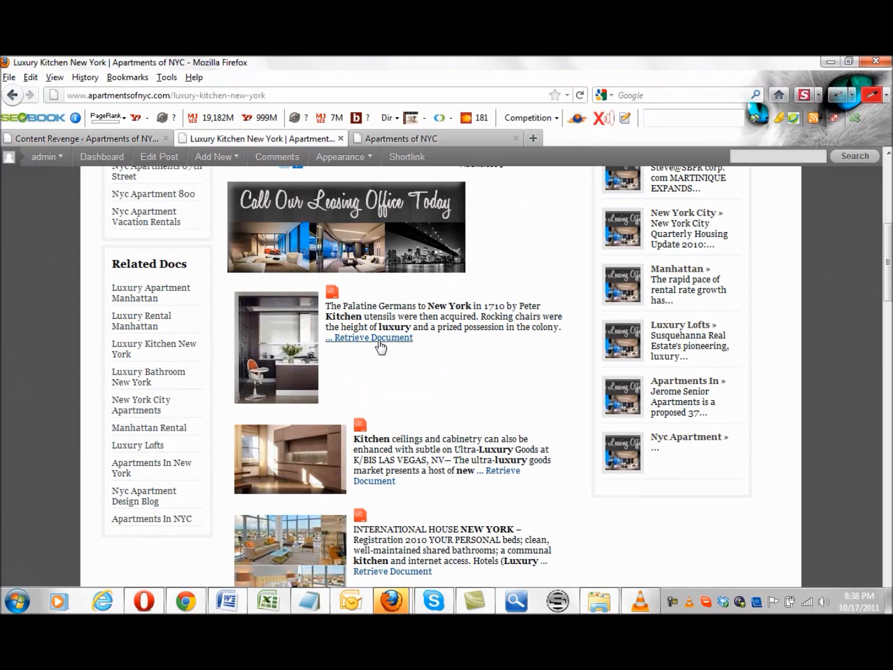
mouse_move(813, 147)
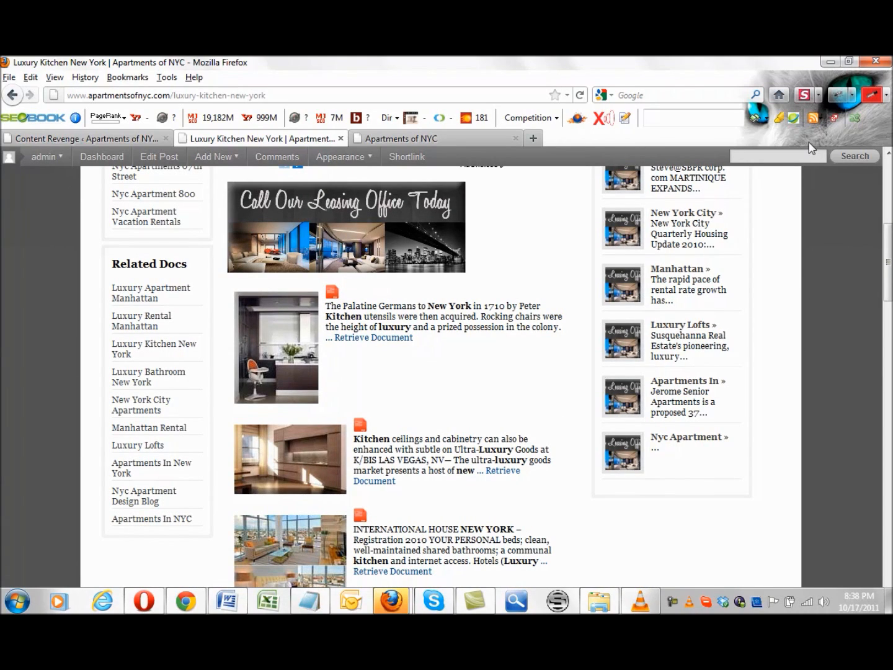
mouse_move(730, 136)
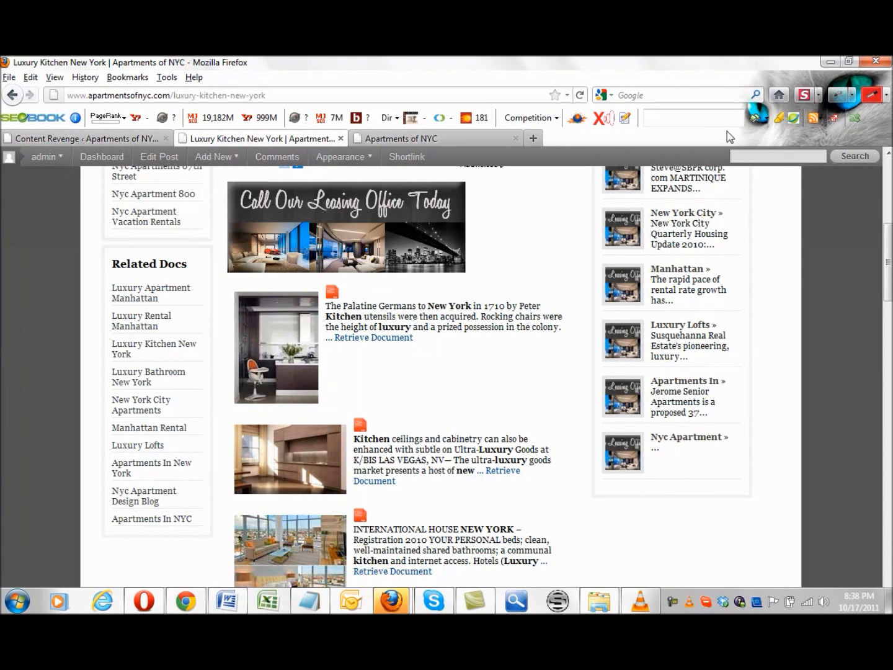
- Highlight nofollow links in red with SEObook and scroll through the Retrieve Document links
left_click(837, 117)
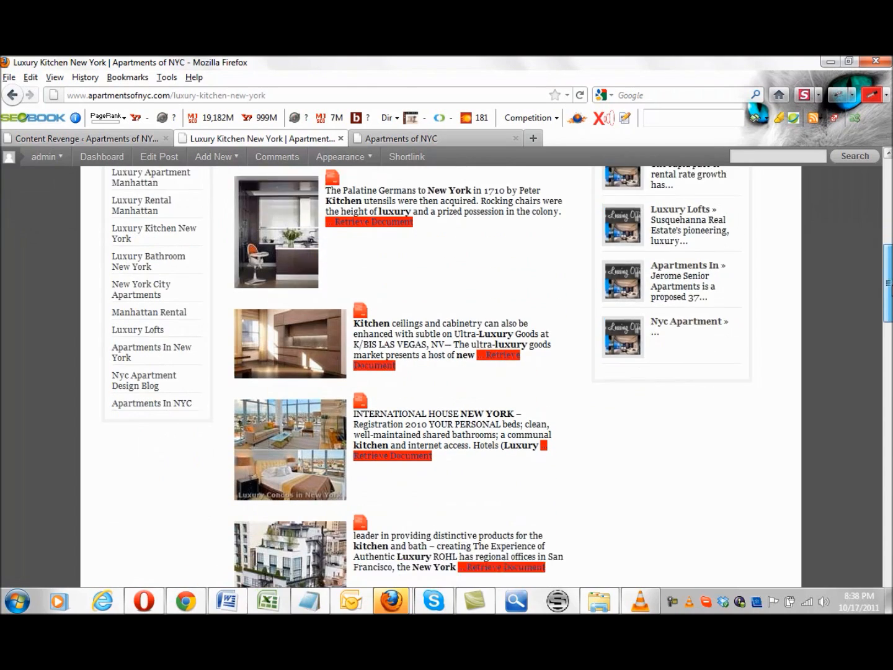
scroll("down", 3)
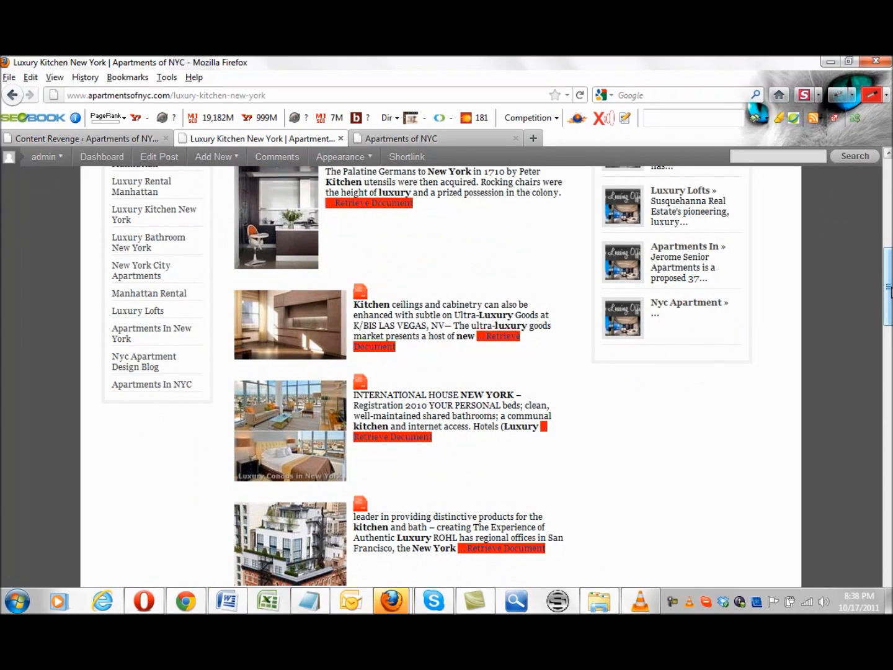
scroll("down", 3)
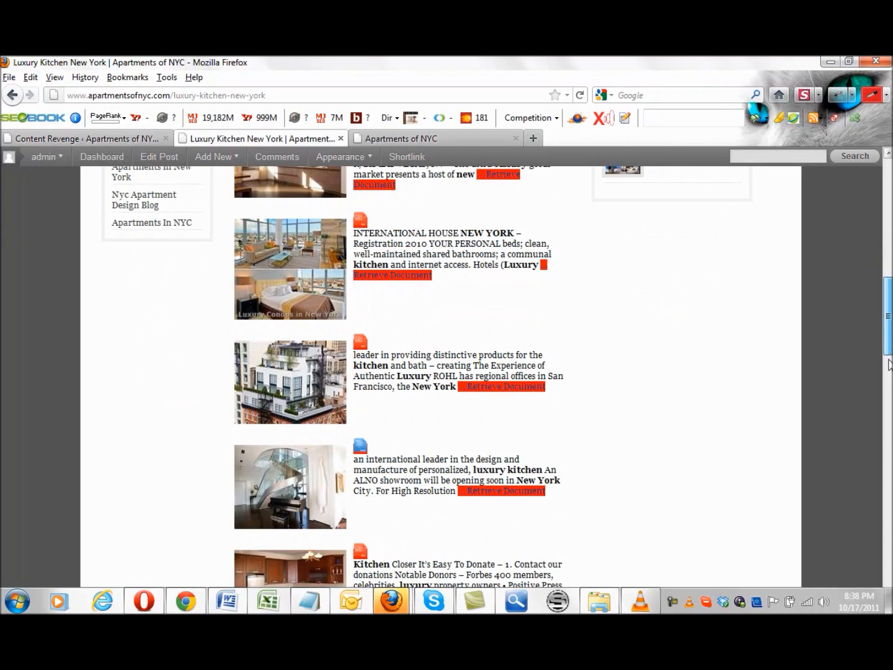
scroll("down", 3)
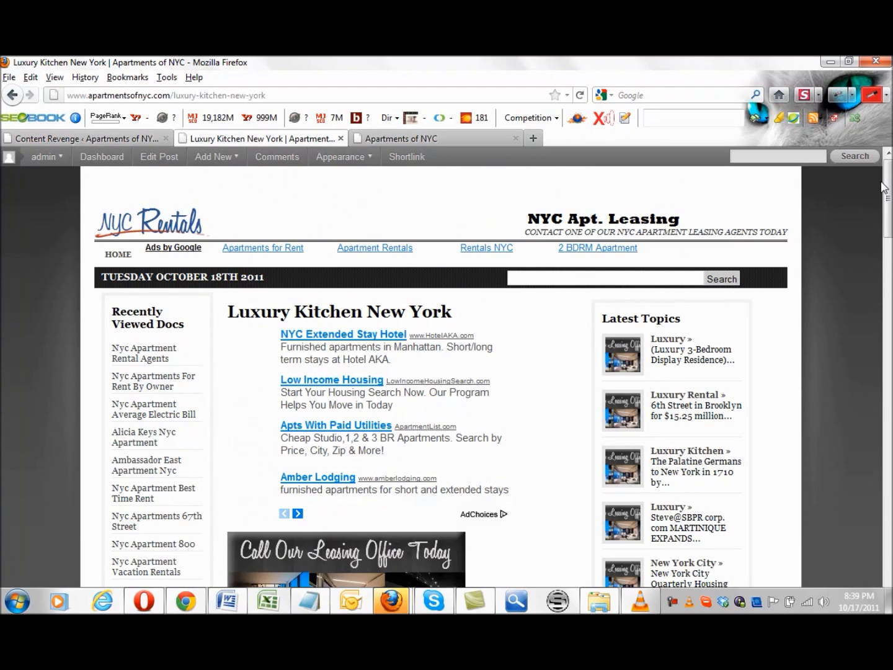
mouse_move(881, 186)
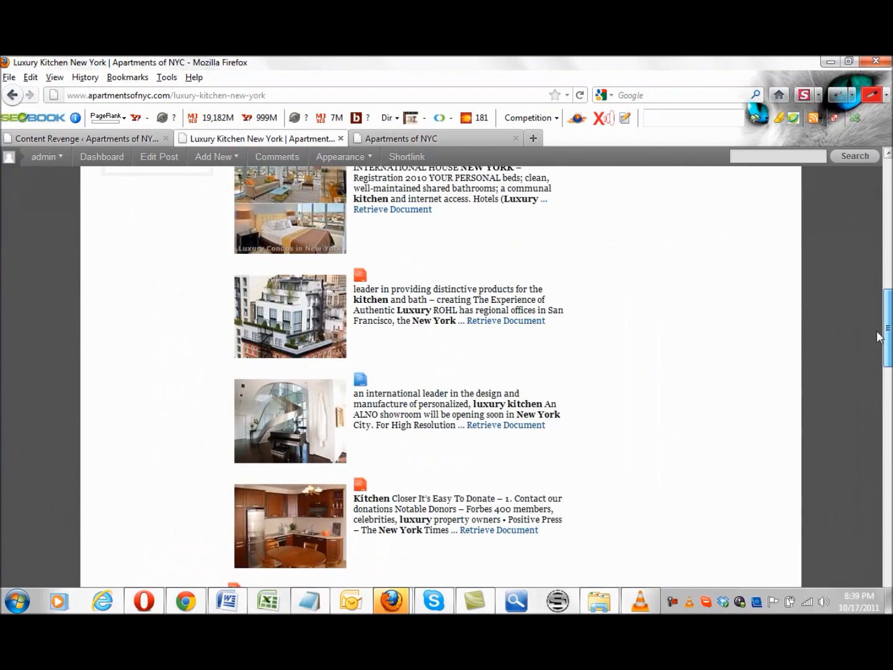
scroll("down", 3)
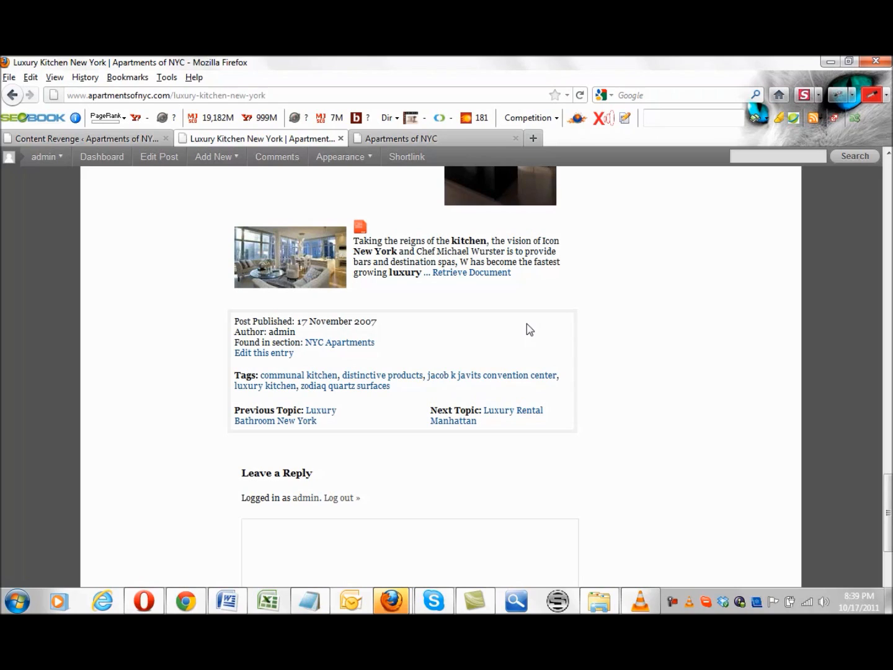
mouse_move(475, 337)
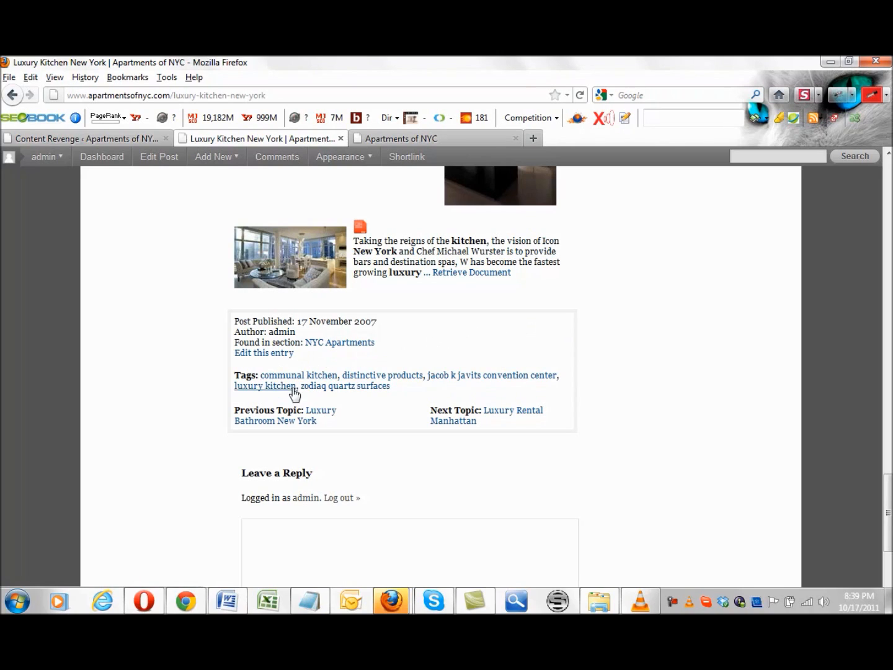
mouse_move(501, 303)
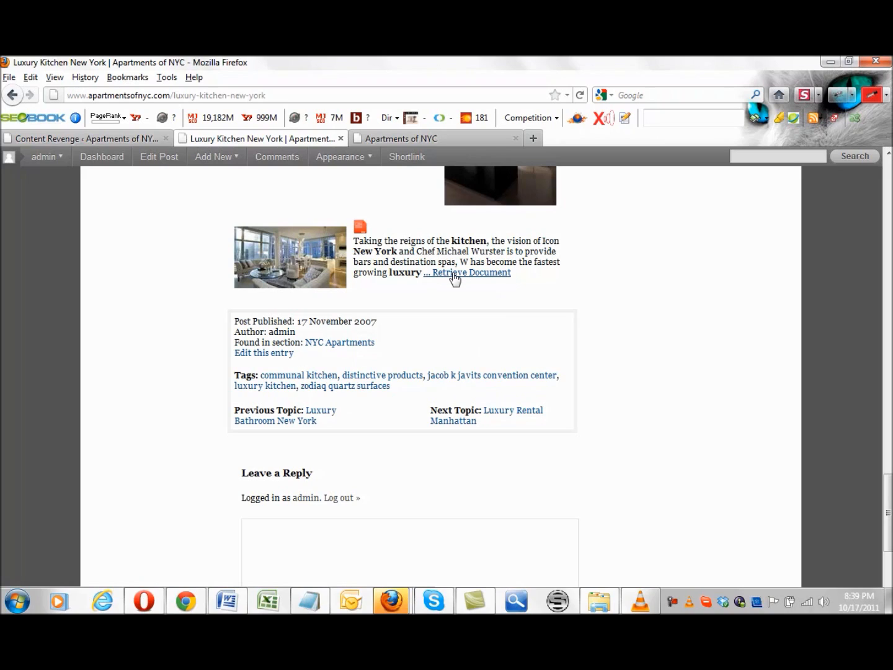
mouse_move(626, 317)
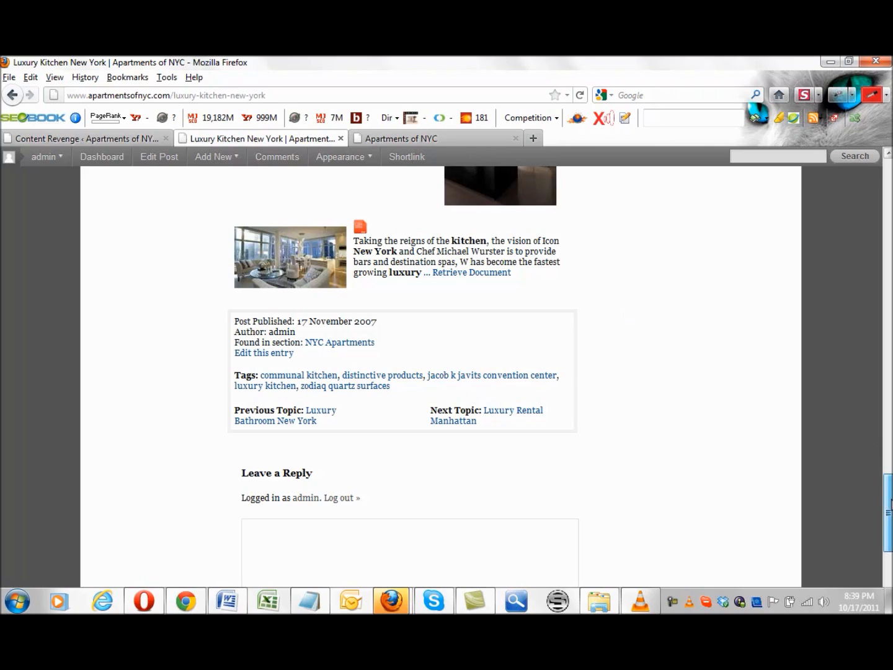
scroll("up", 3)
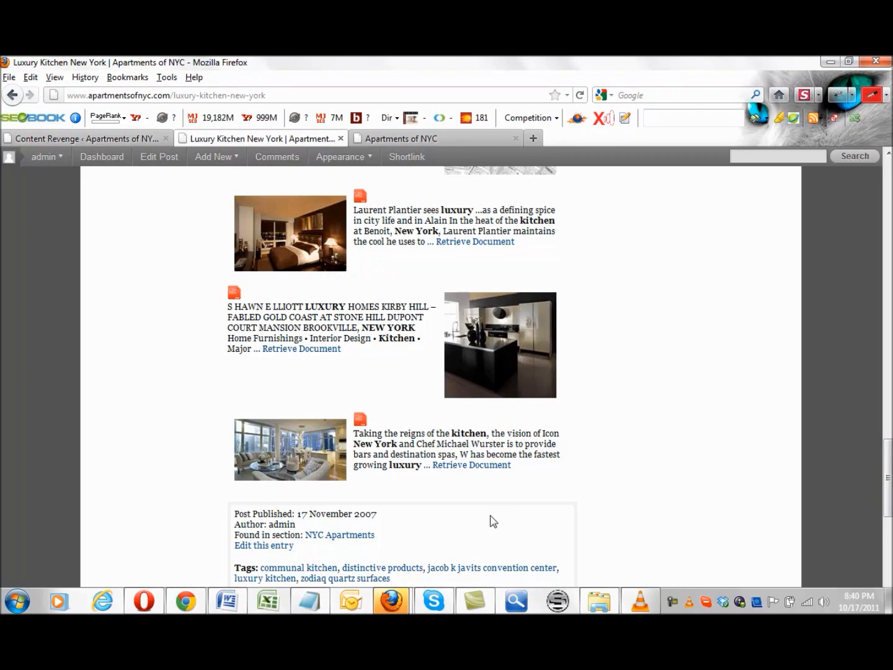
mouse_move(350, 531)
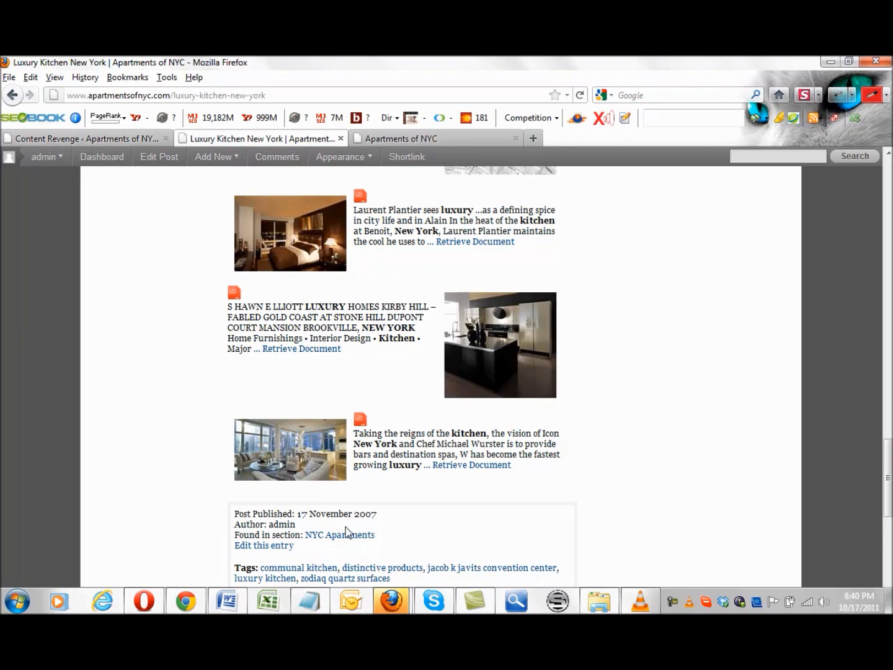
mouse_move(319, 519)
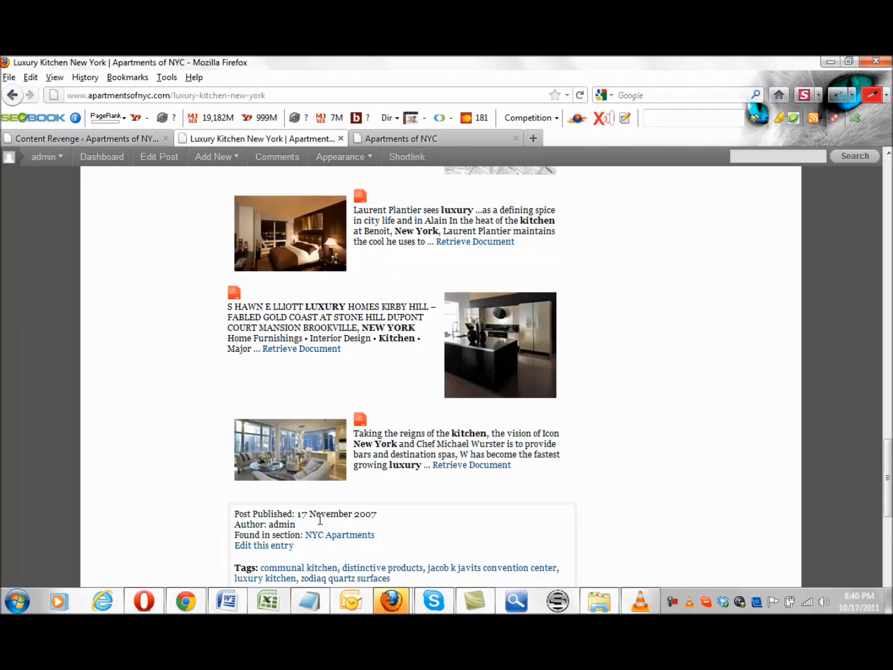
mouse_move(337, 531)
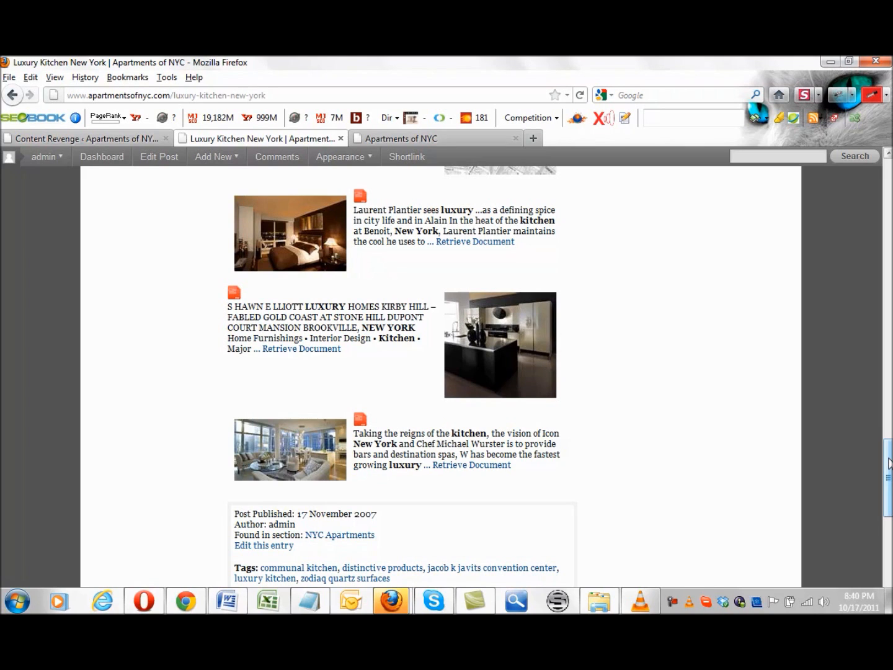
scroll("up", 3)
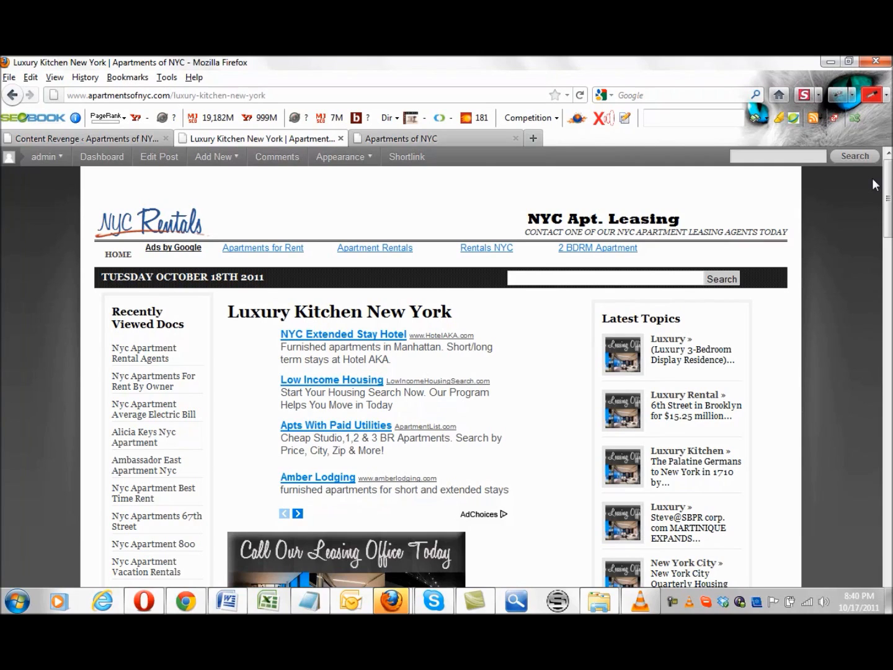
mouse_move(759, 414)
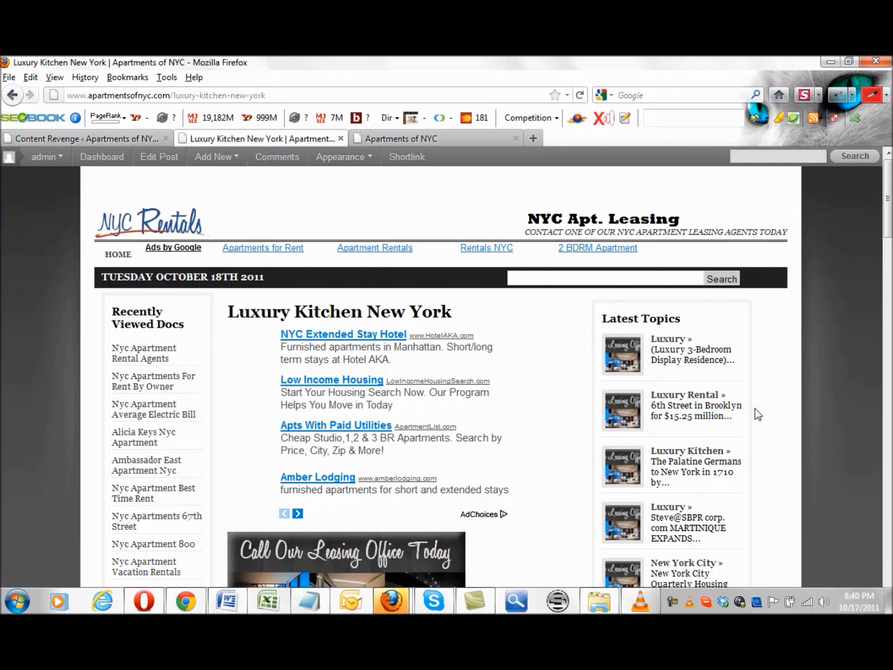